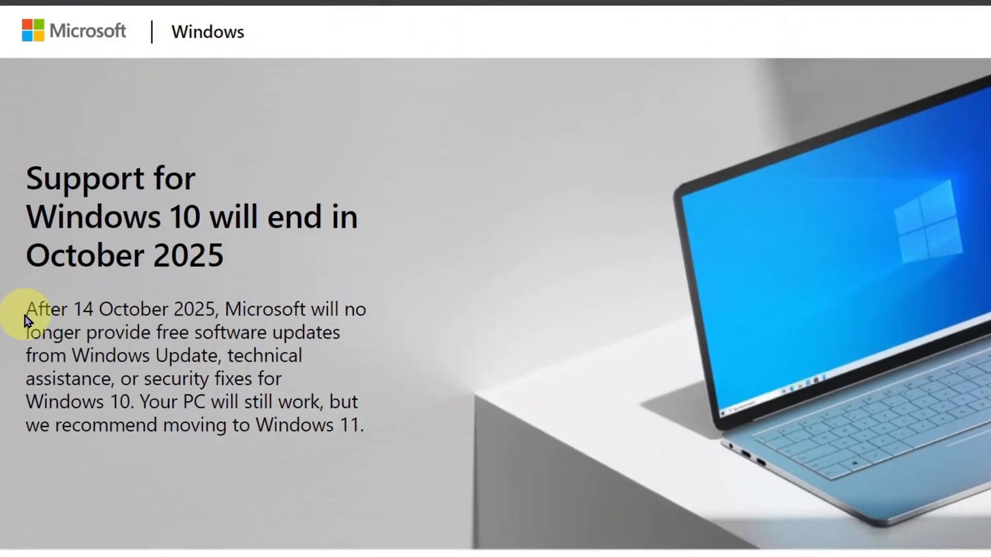
mouse_move(202, 180)
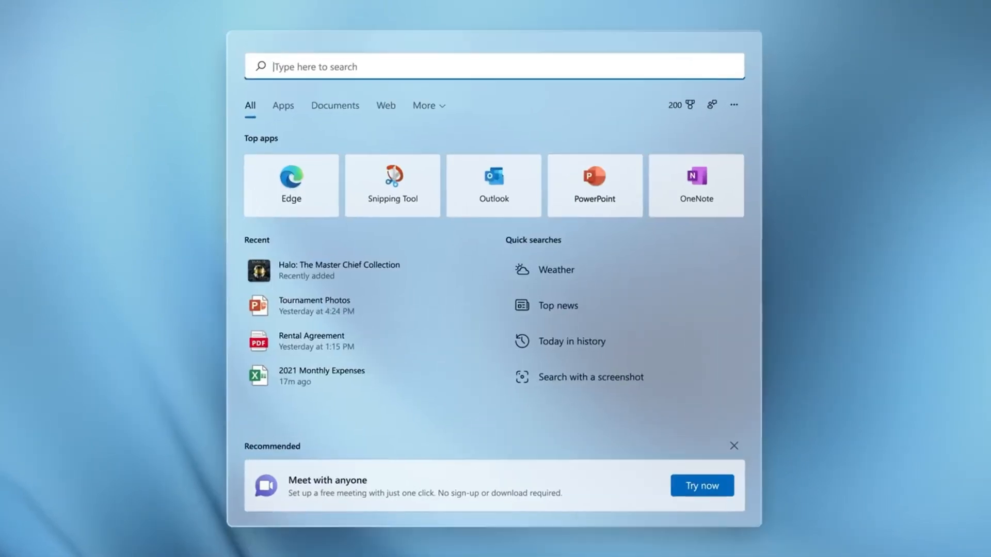
- Launch Disk Management from Start search and show its Action menu with Create VHD
text(settings)
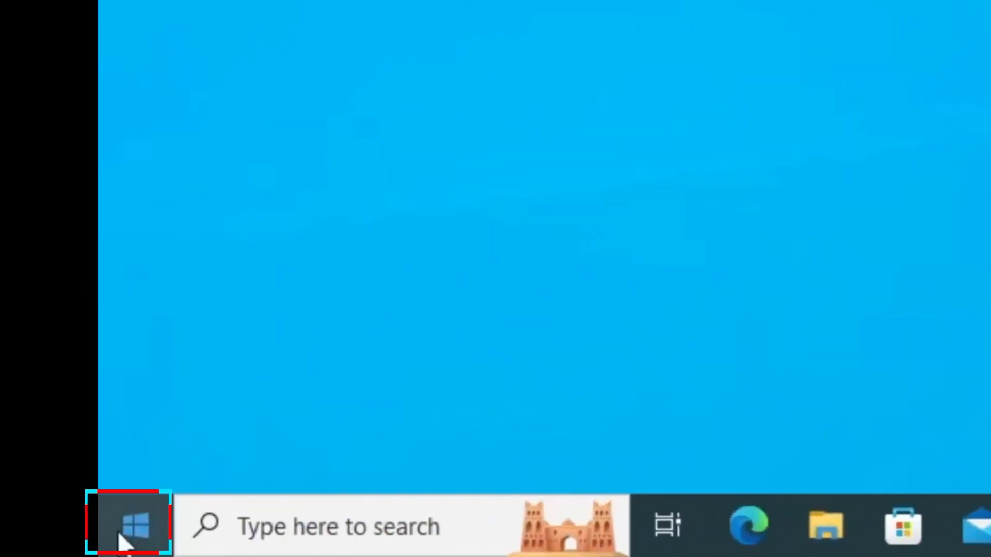
right_click(130, 526)
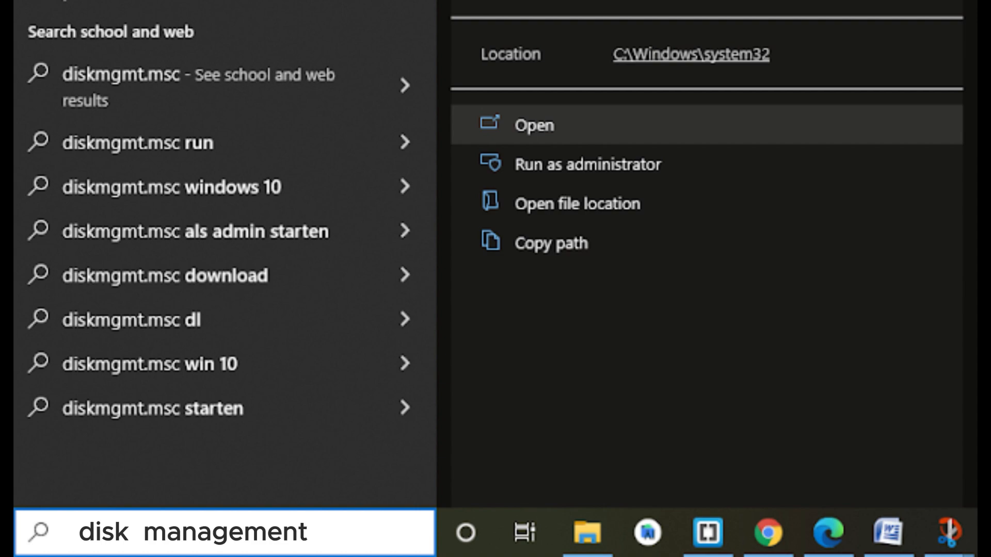
click(532, 125)
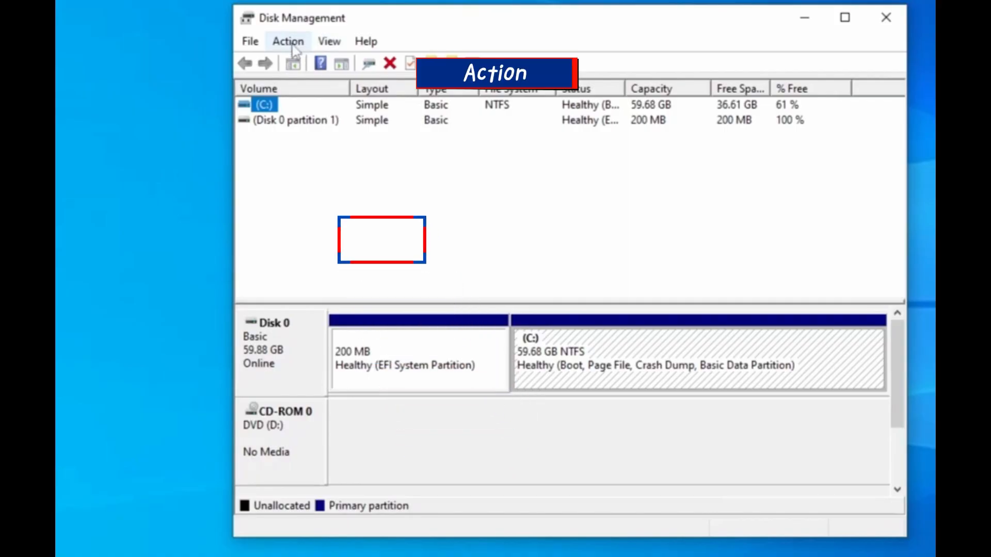
click(288, 42)
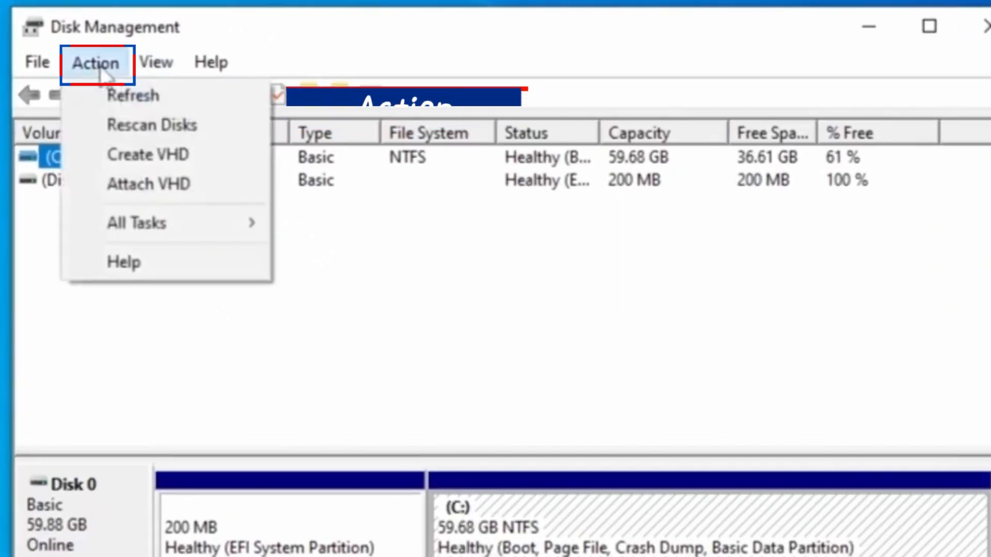
mouse_move(147, 153)
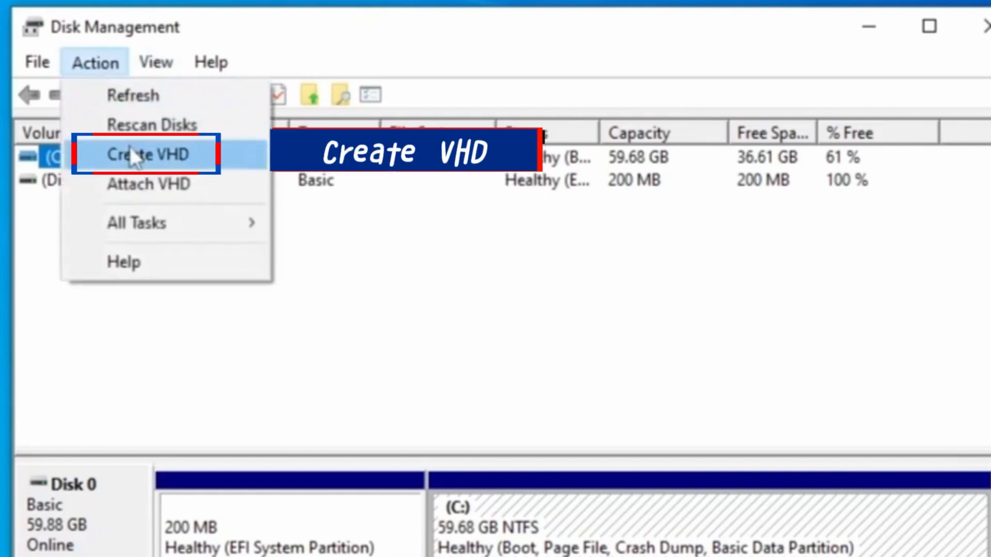
- Start a new VHD and set its file location to C:\VHD.vhd
click(145, 153)
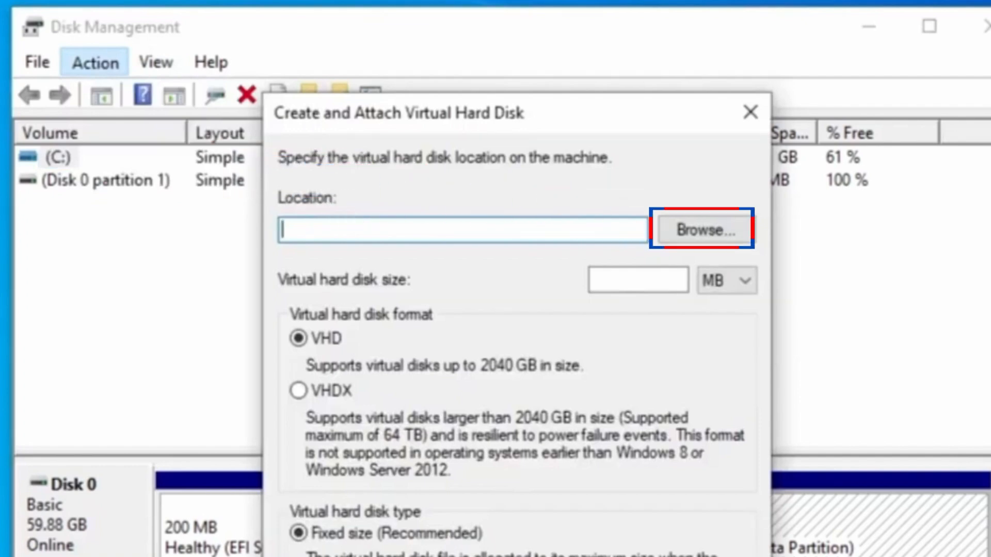
click(701, 229)
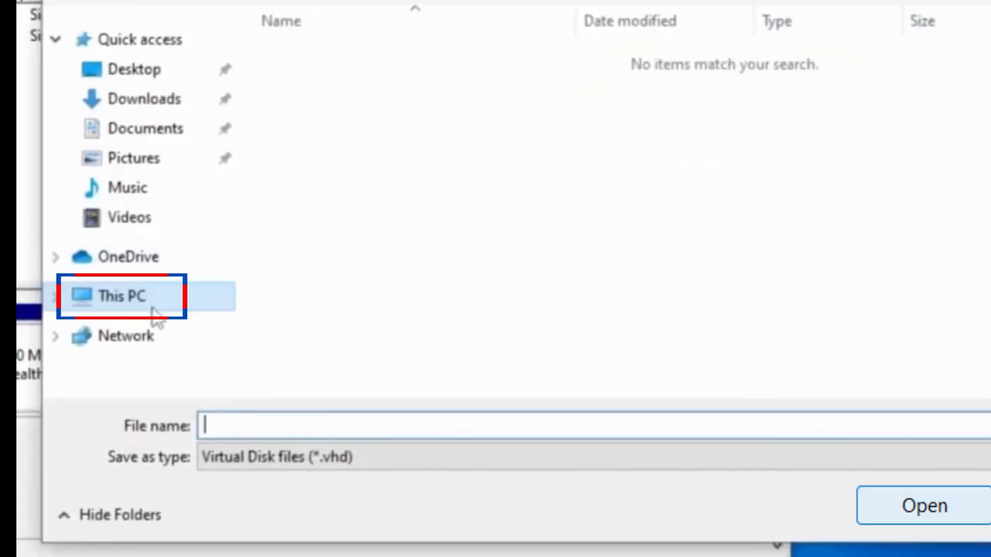
click(122, 298)
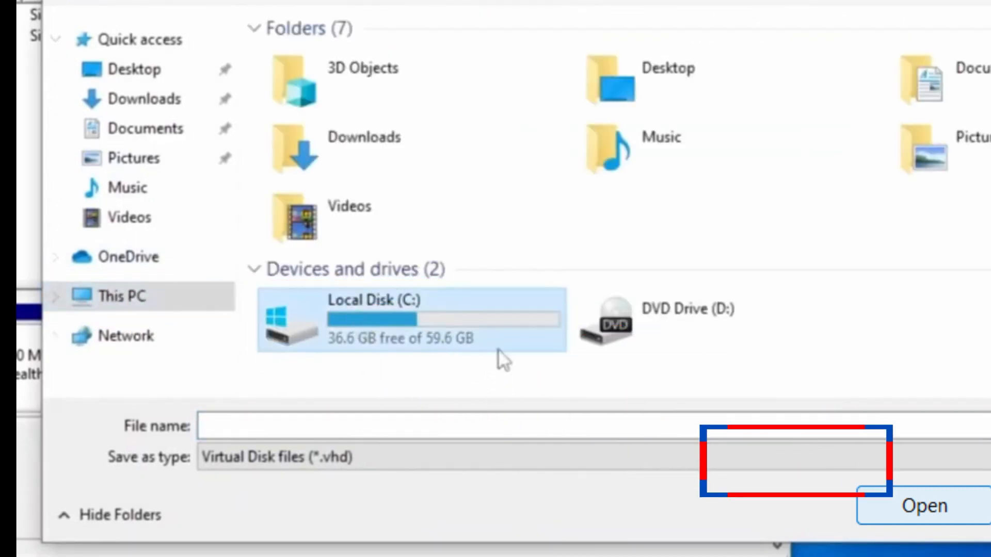
double_click(410, 319)
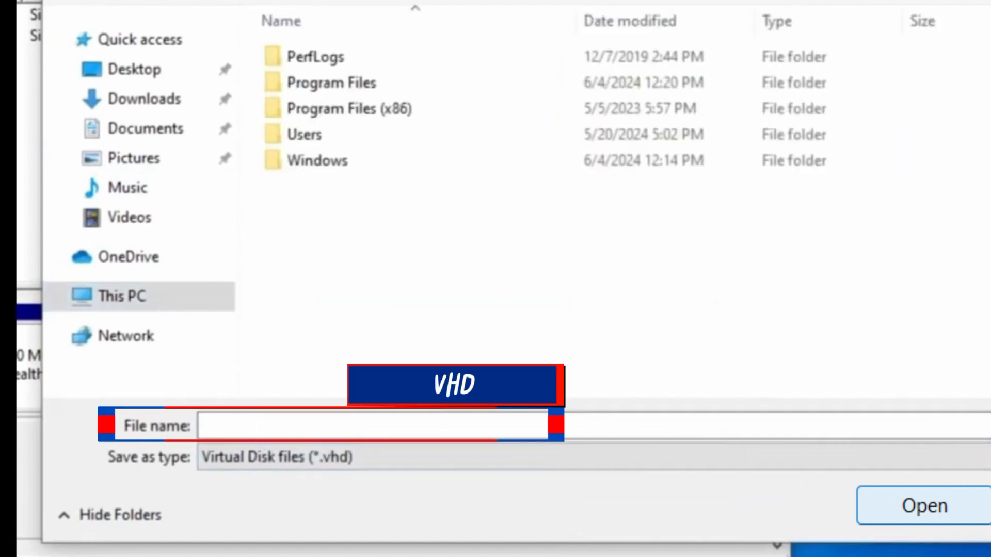
text(VHD)
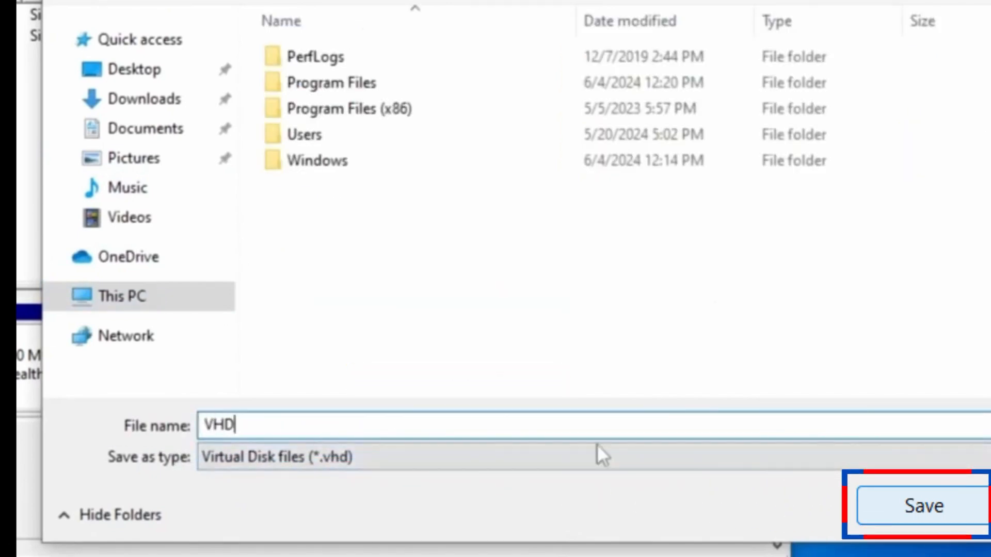
click(923, 506)
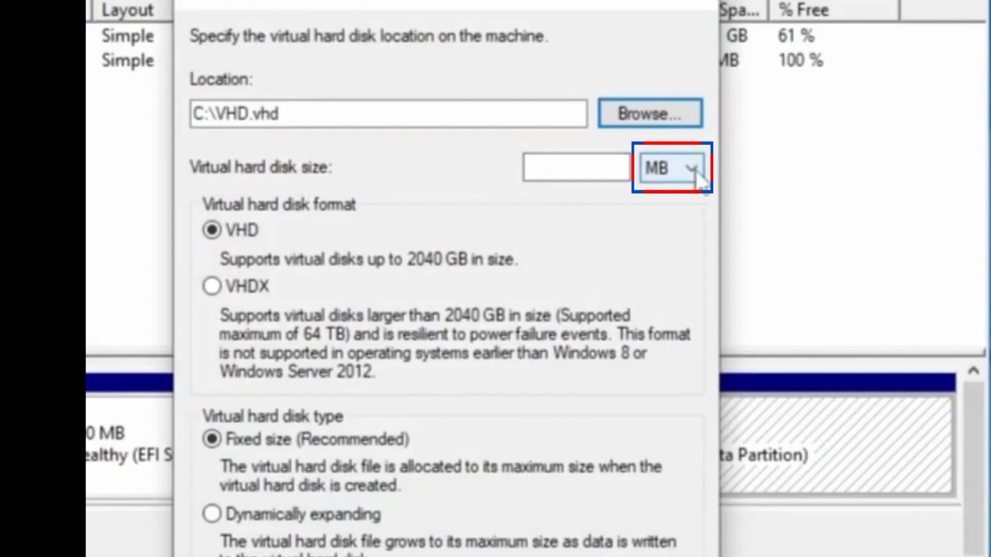
- Set the virtual disk size to 18 GB, keeping VHD format and Fixed size
click(690, 167)
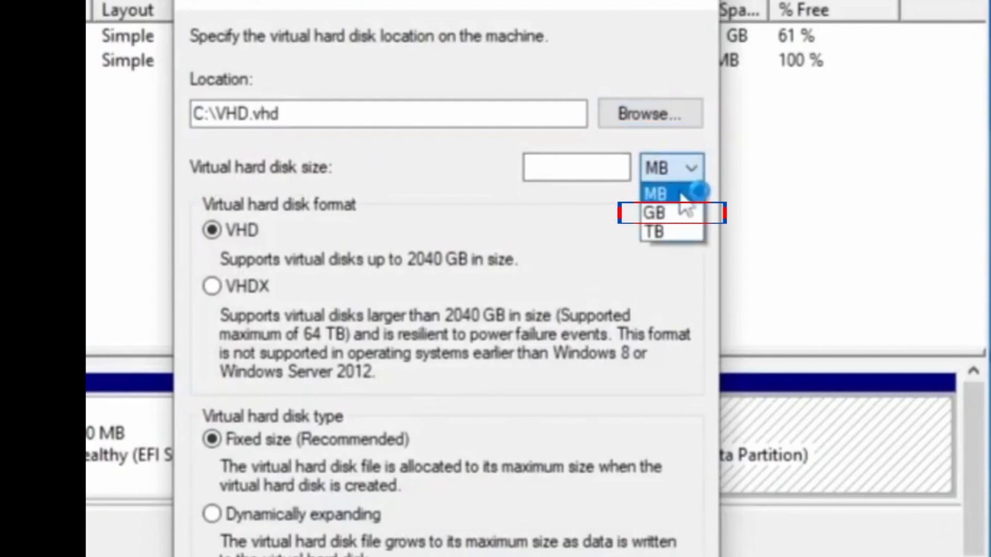
click(654, 212)
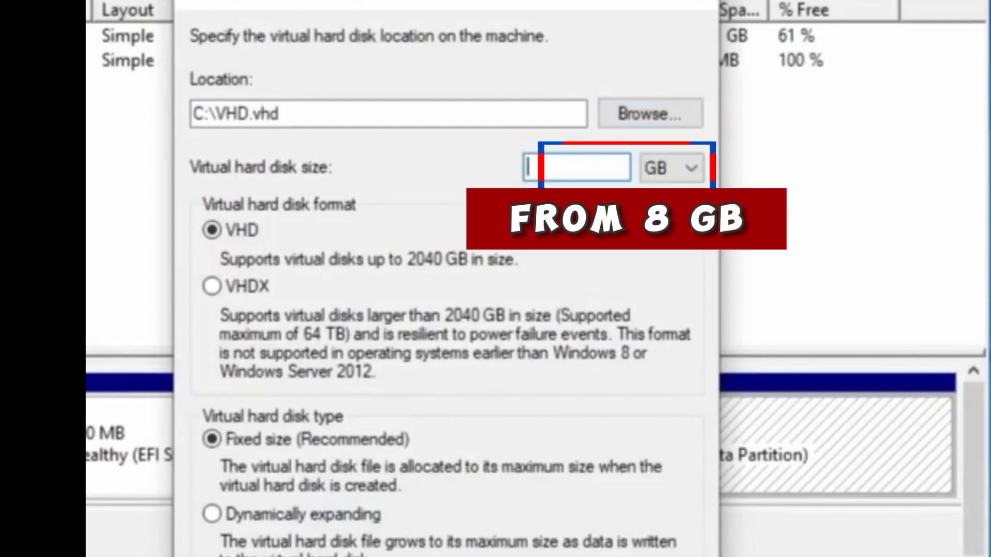
text(18)
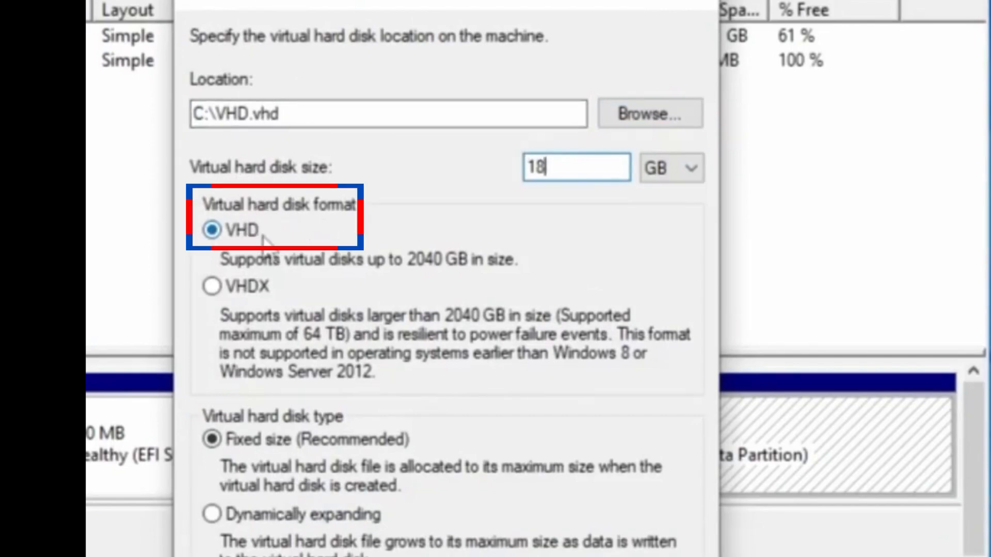
scroll(down, 3)
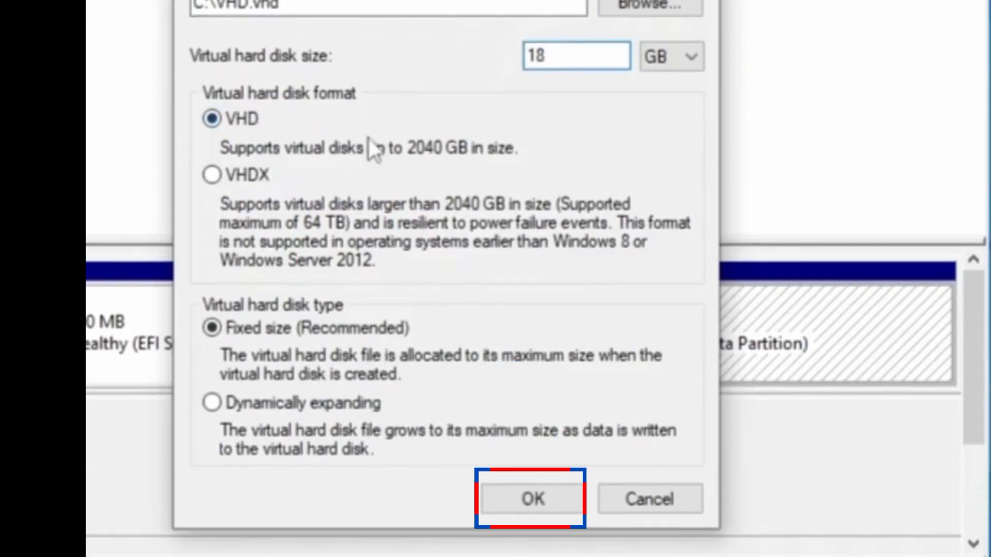
- Create the 18 GB VHD and initialize the new Disk 1 as GPT
click(530, 499)
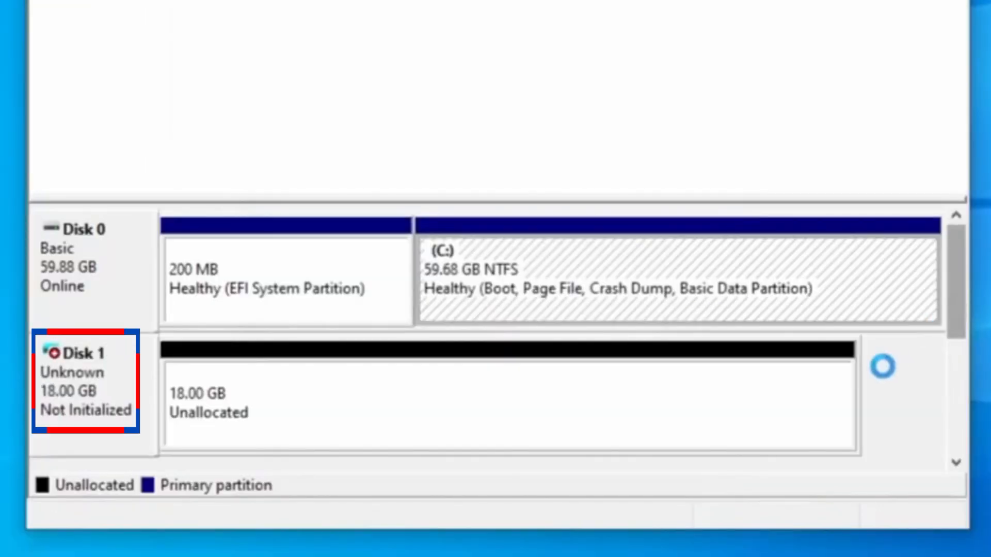
right_click(85, 392)
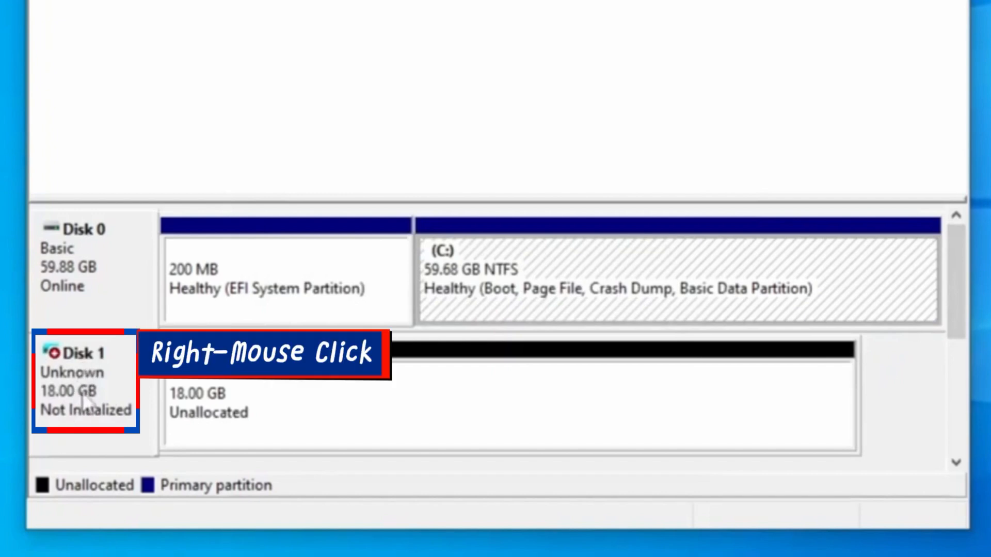
right_click(82, 379)
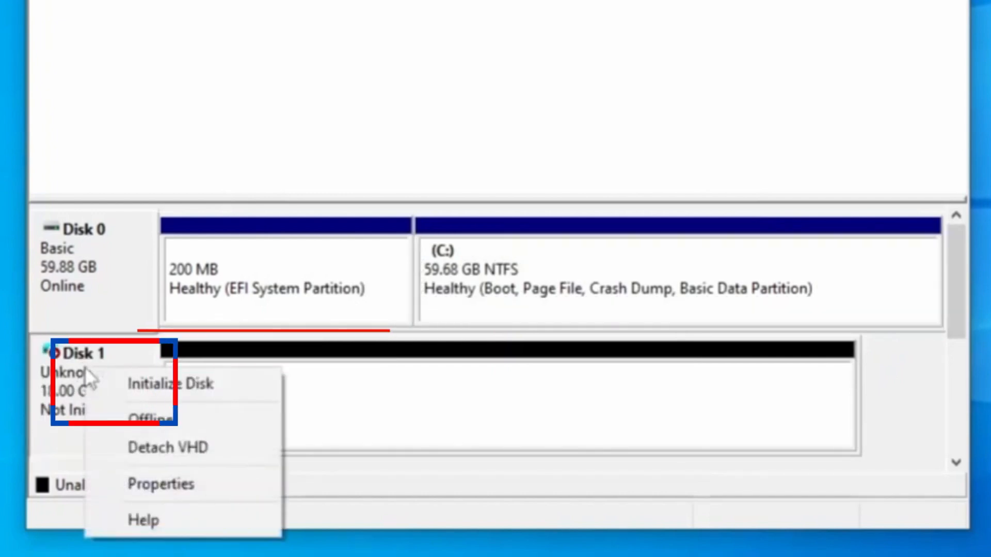
click(173, 383)
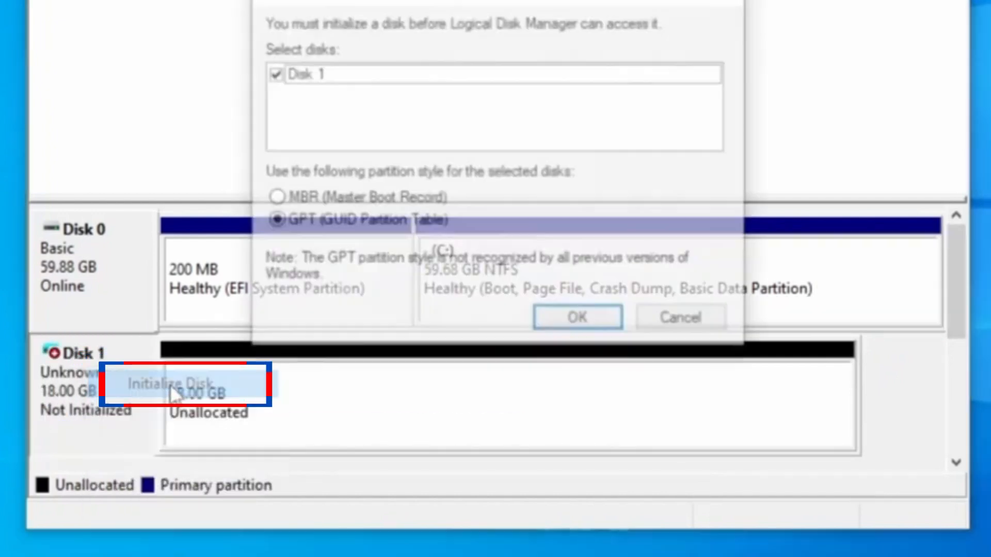
click(274, 220)
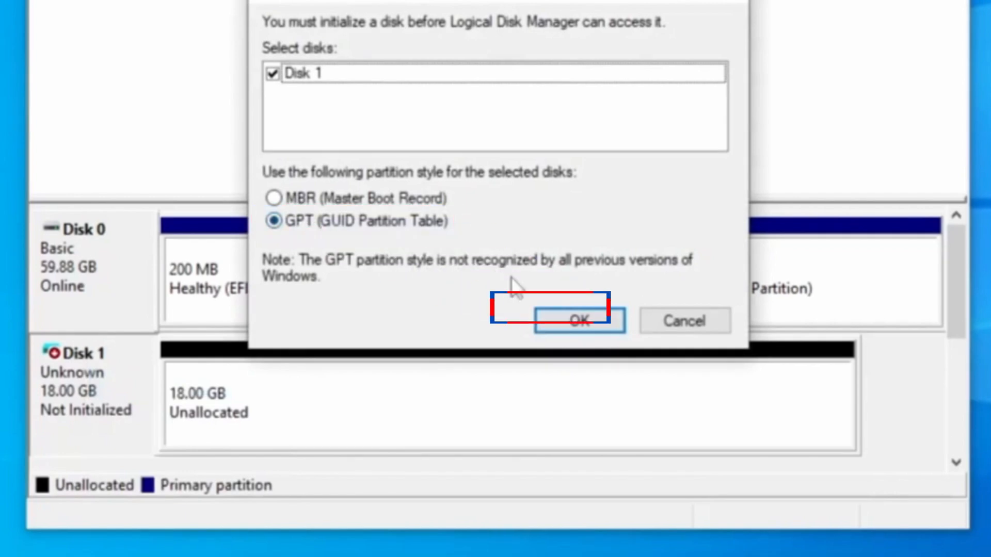
click(578, 320)
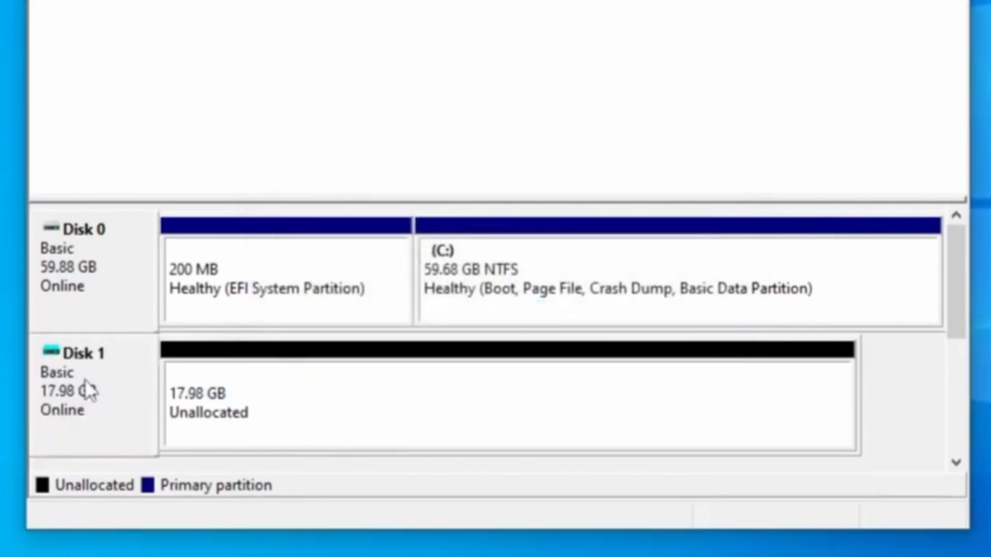
- Create a simple NTFS volume labelled VHDX as drive E: on Disk 1's unallocated space
right_click(240, 408)
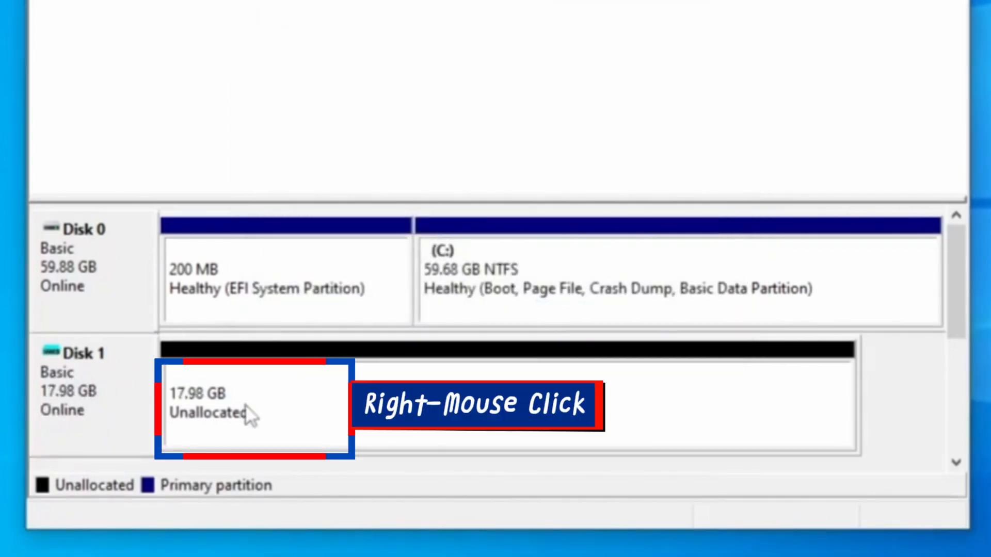
right_click(221, 408)
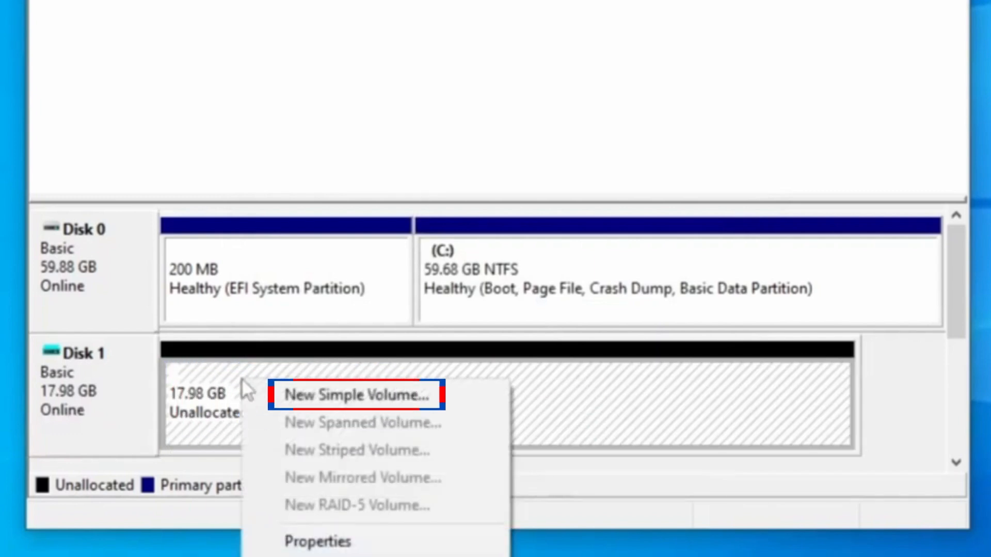
click(356, 396)
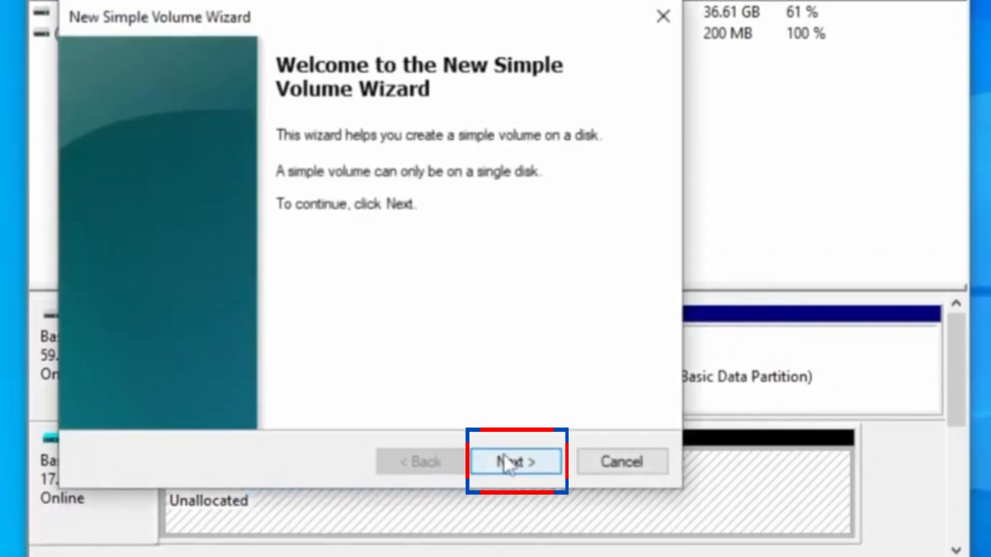
click(514, 462)
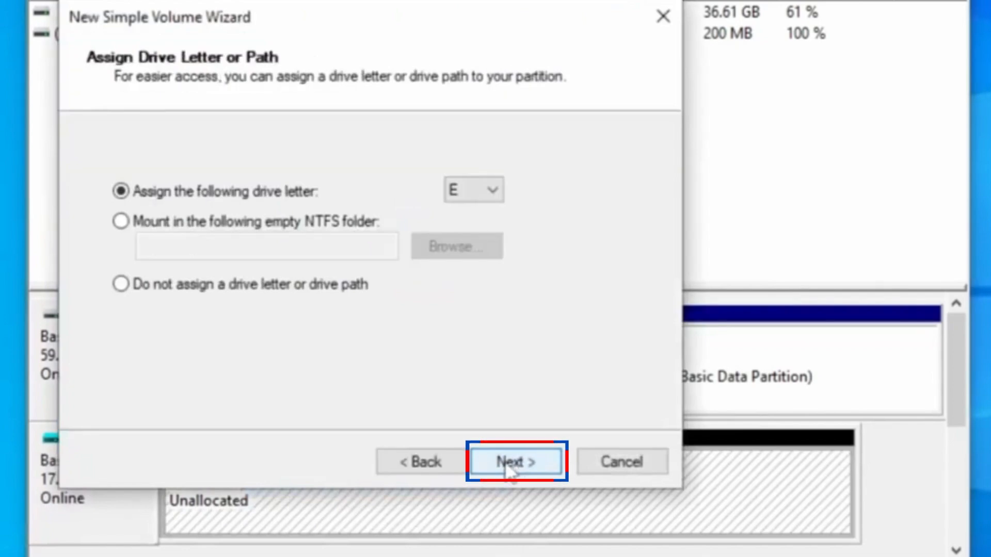
click(515, 461)
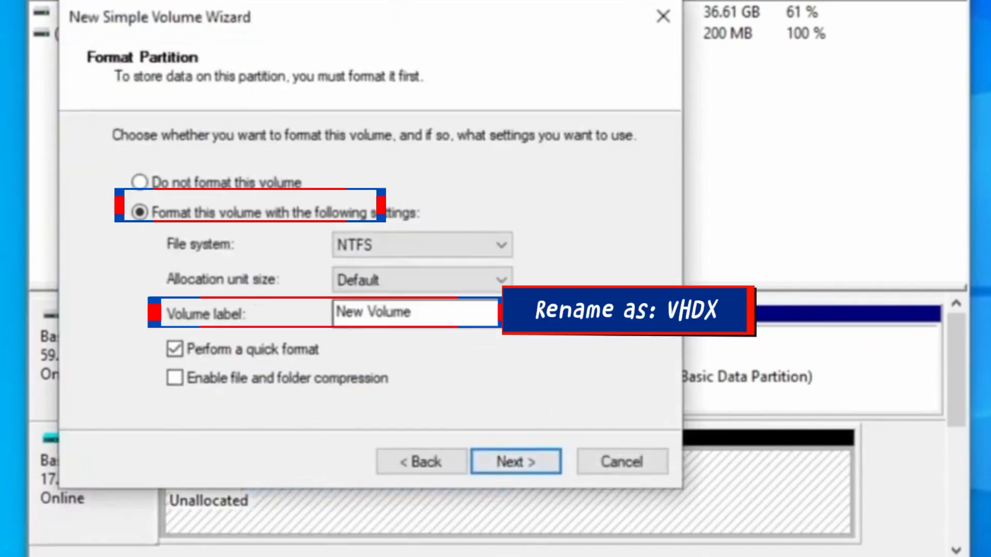
text(VHDX)
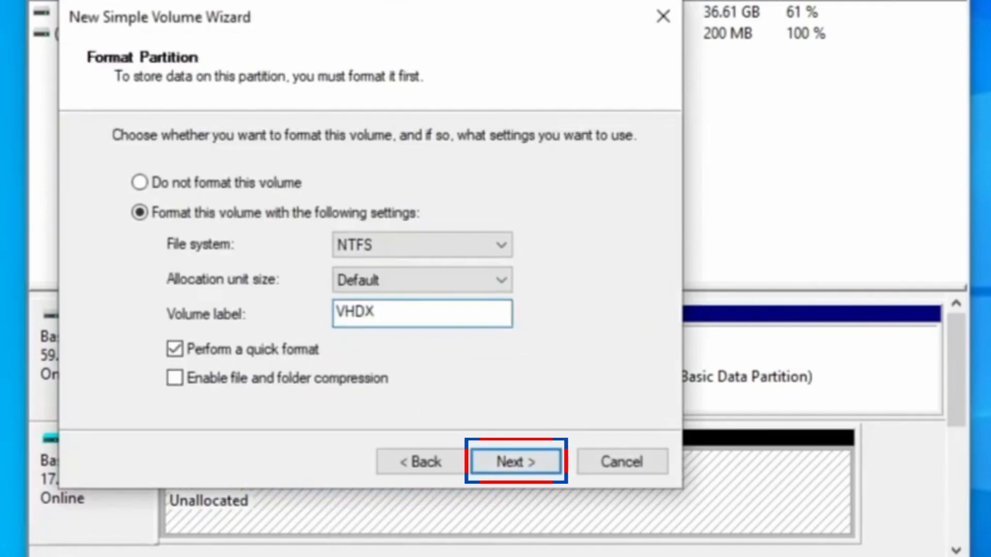
click(515, 461)
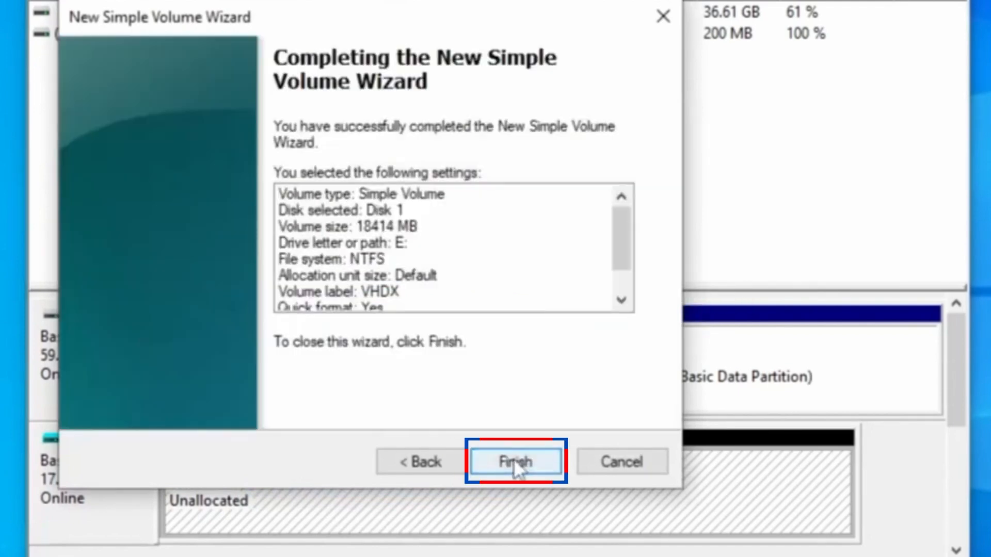
click(515, 461)
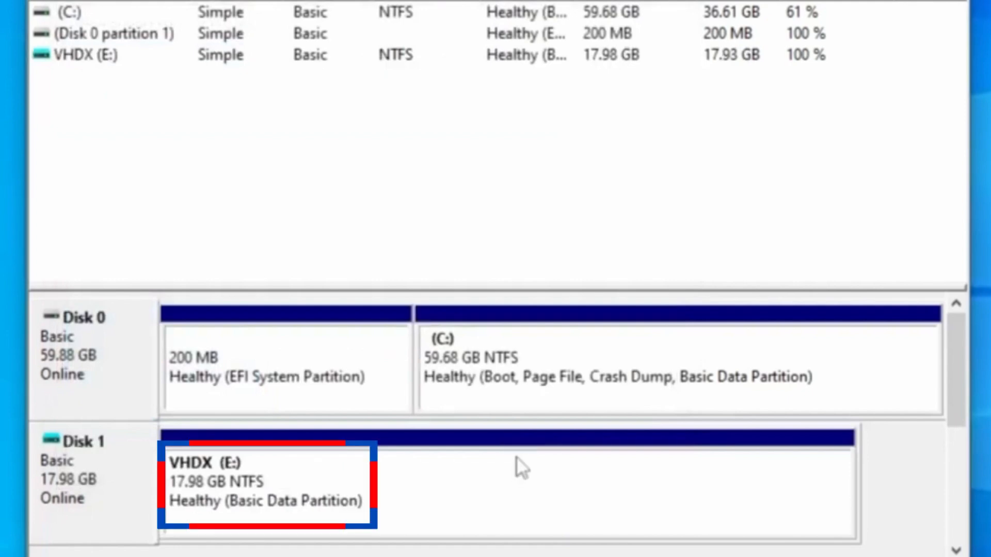
mouse_move(331, 427)
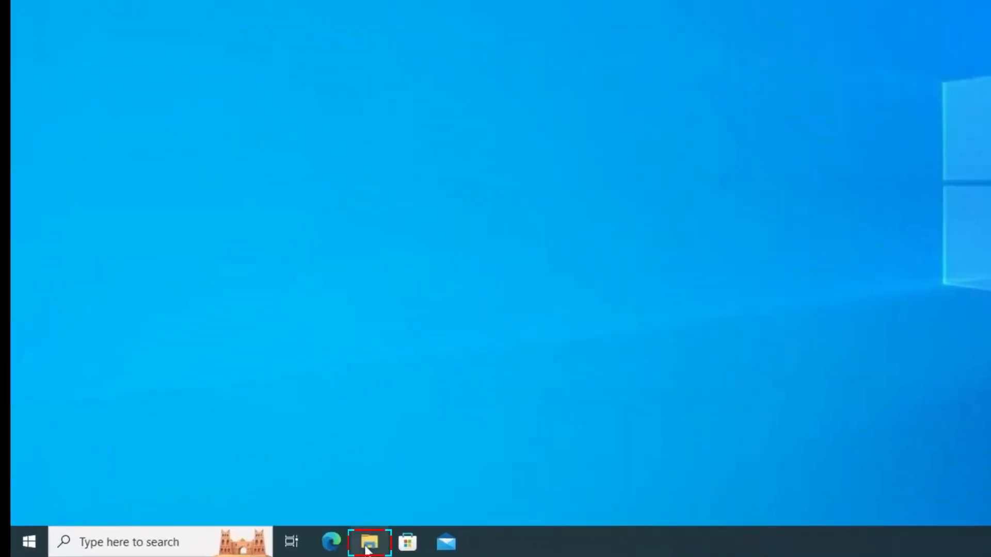
- View This PC in File Explorer and enter the new VHDX (E:) drive
click(369, 542)
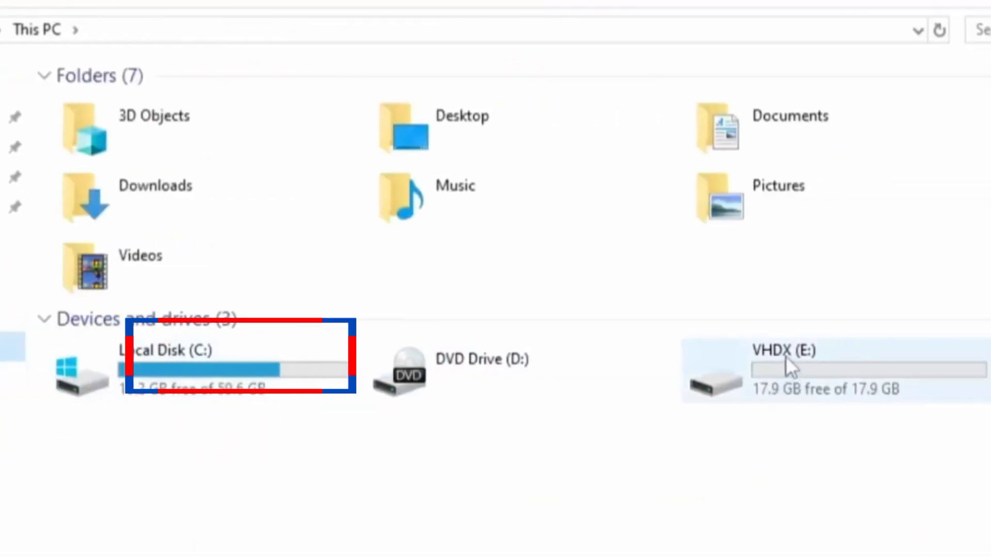
mouse_move(816, 395)
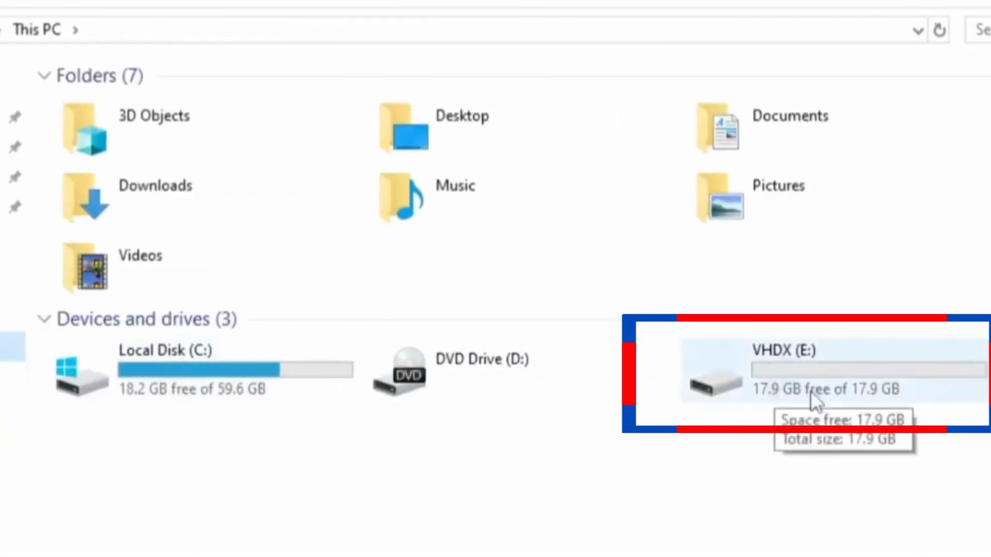
double_click(784, 373)
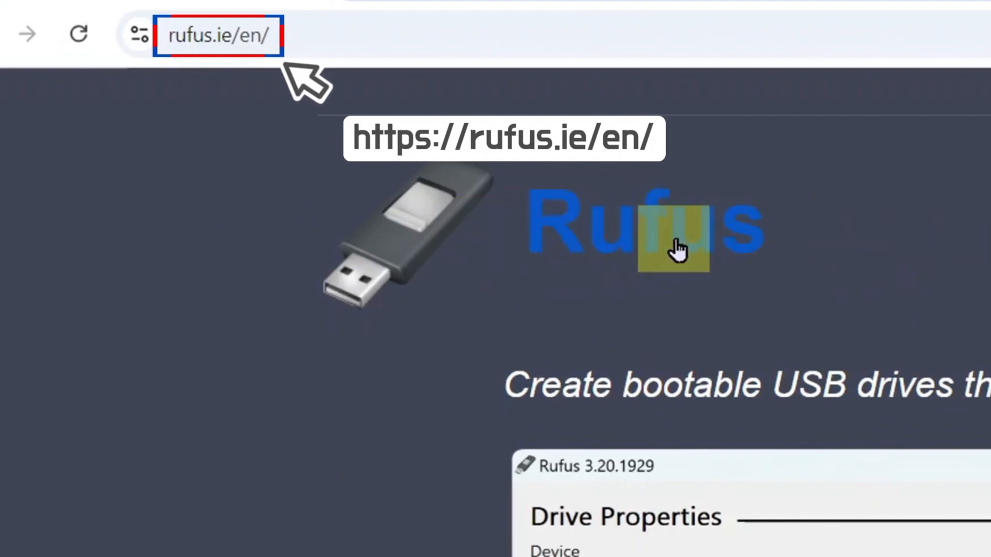
- Scroll the Rufus page down to the Download section listing rufus-4.5.exe
scroll(down, 3)
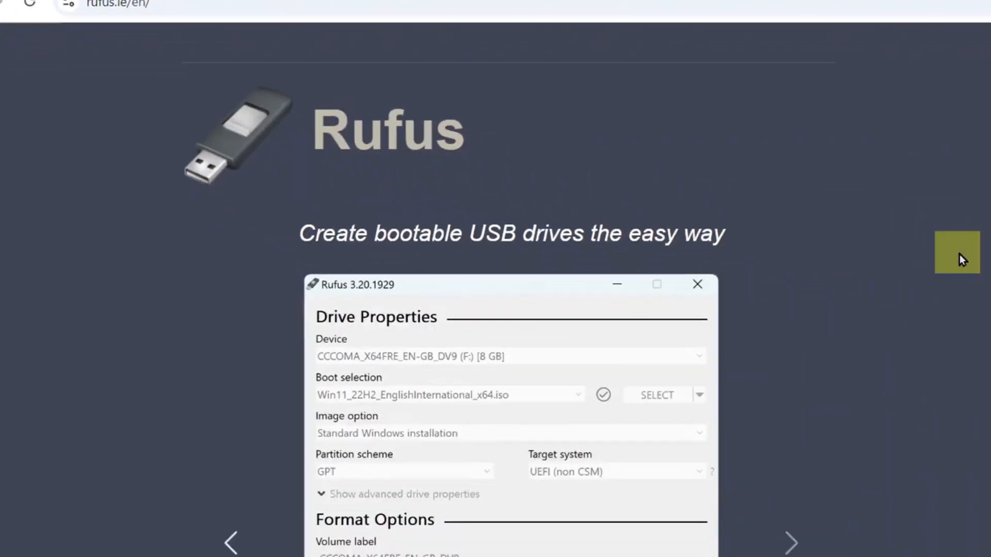
scroll(down, 3)
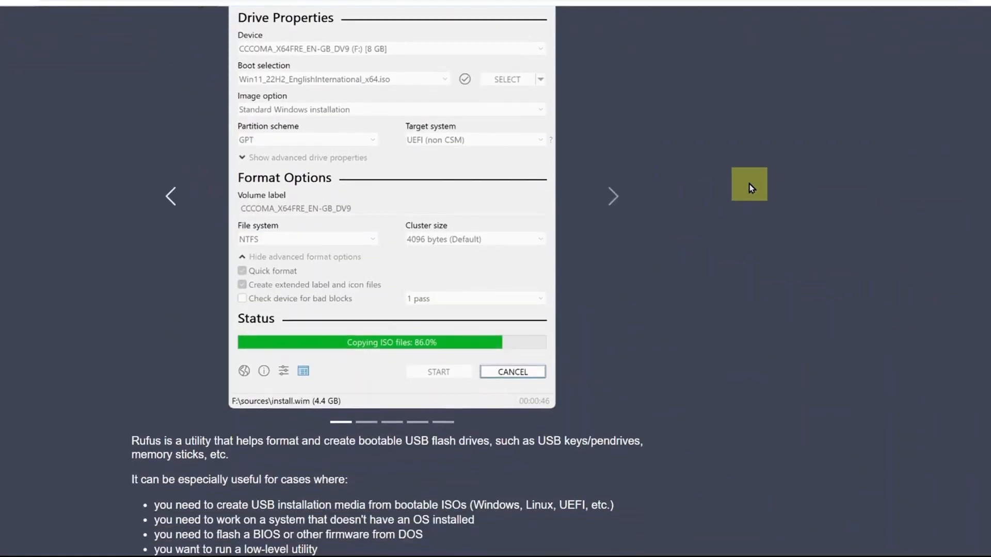
scroll(down, 3)
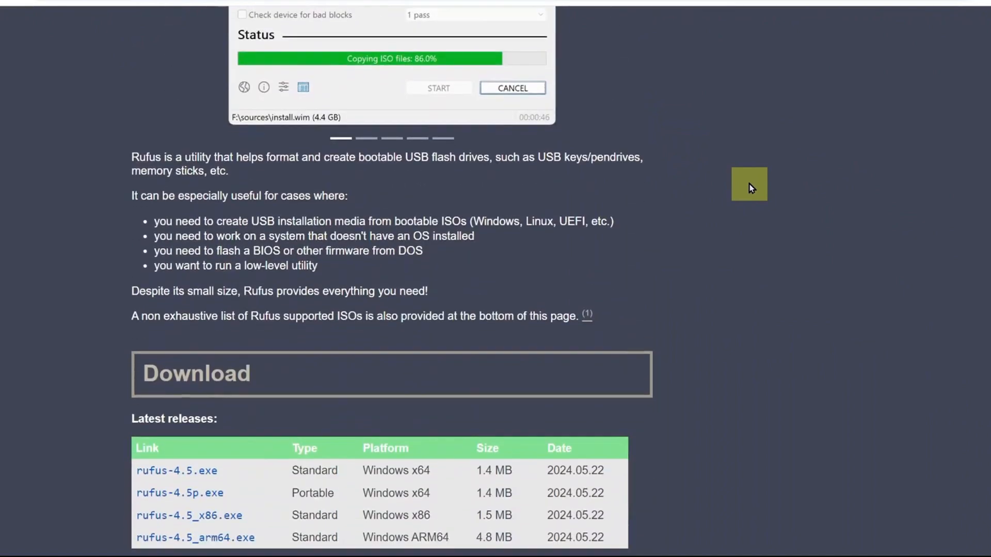
scroll(down, 3)
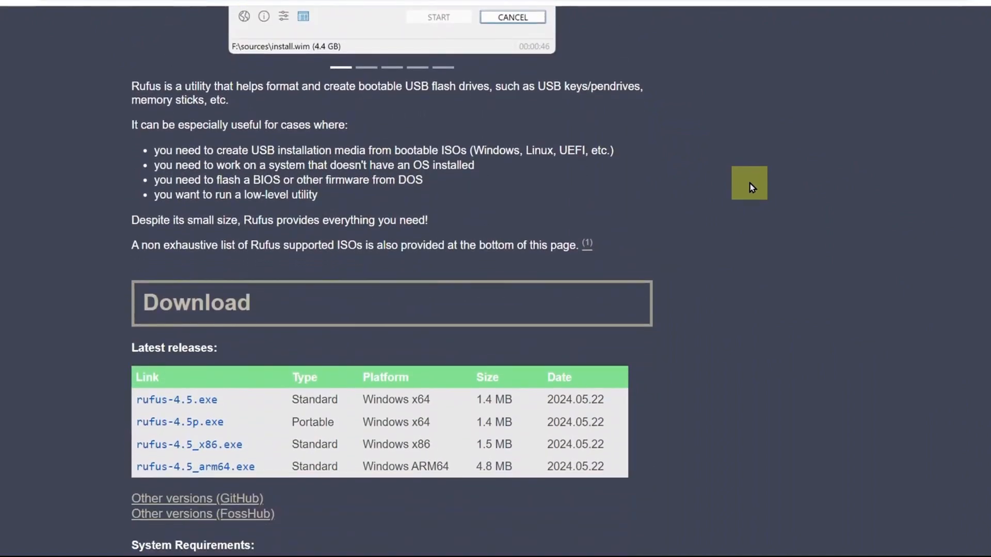
scroll(down, 3)
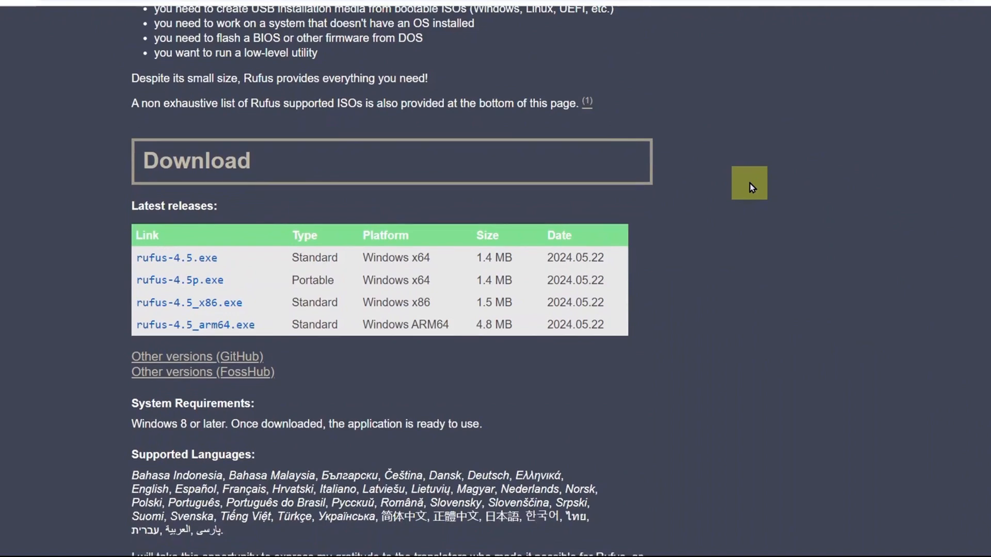
mouse_move(744, 199)
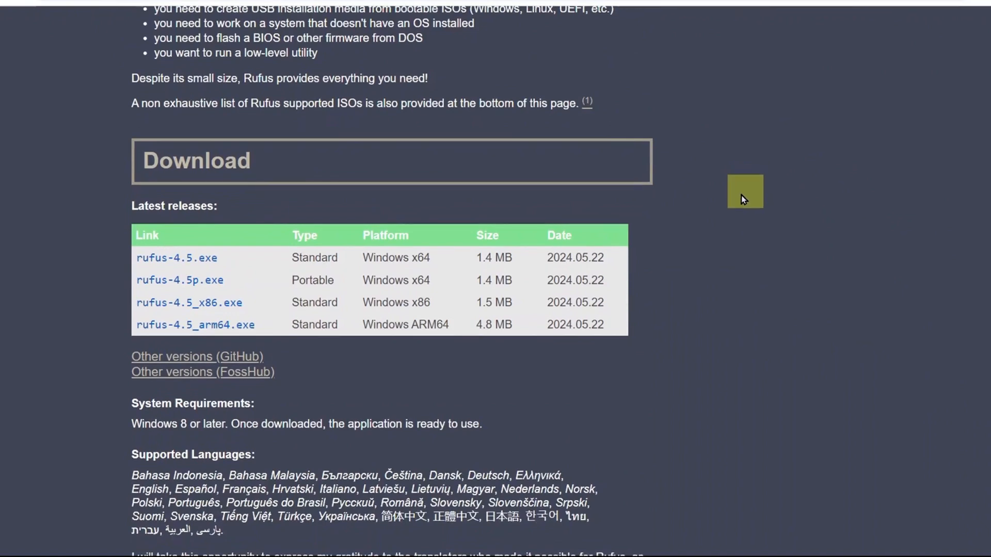
mouse_move(392, 217)
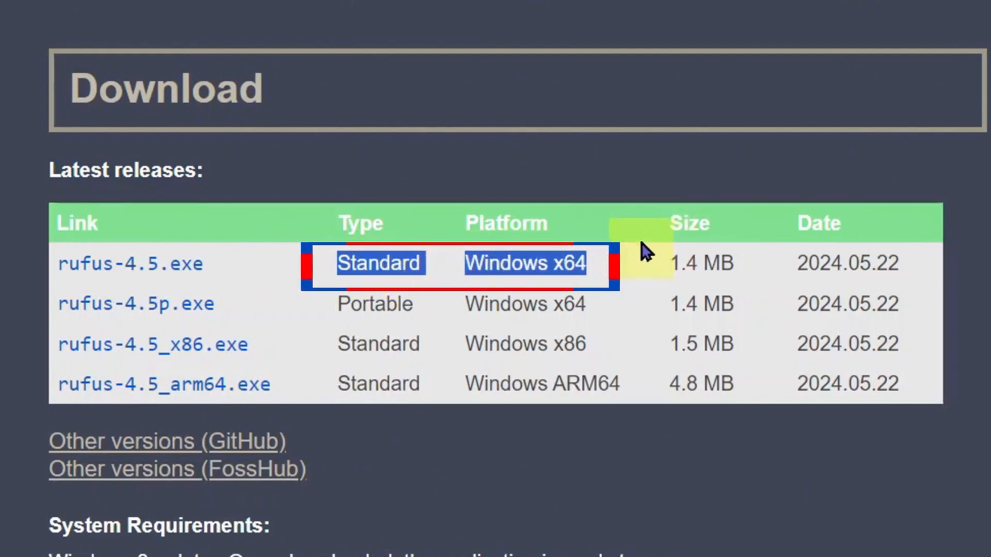
mouse_move(131, 263)
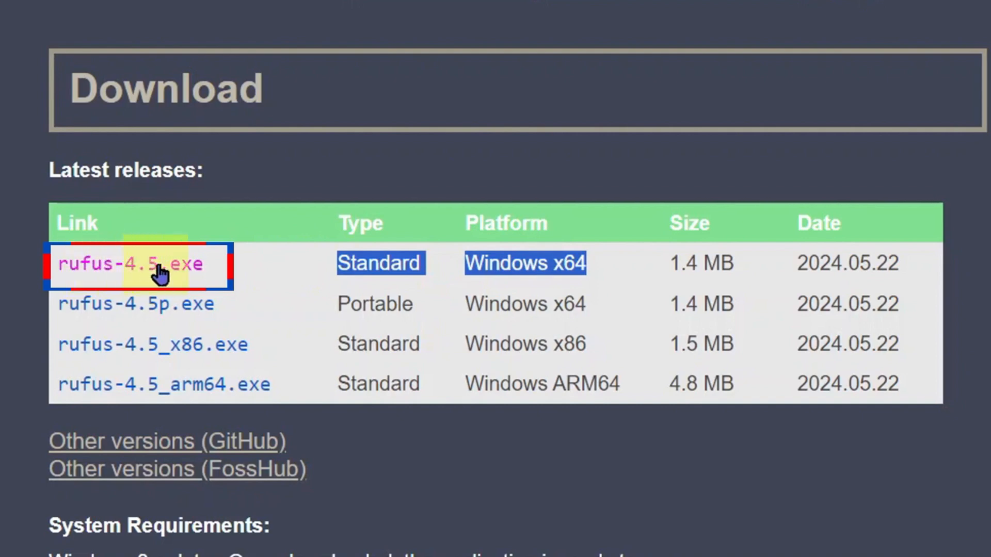
mouse_move(199, 276)
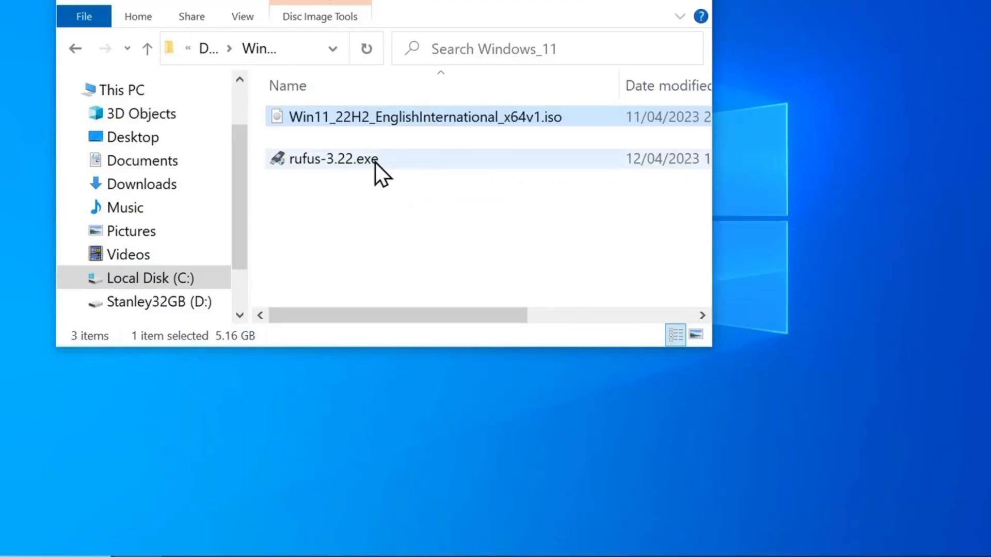
- Run the Rufus executable, allowing UAC changes and online update checks
double_click(334, 159)
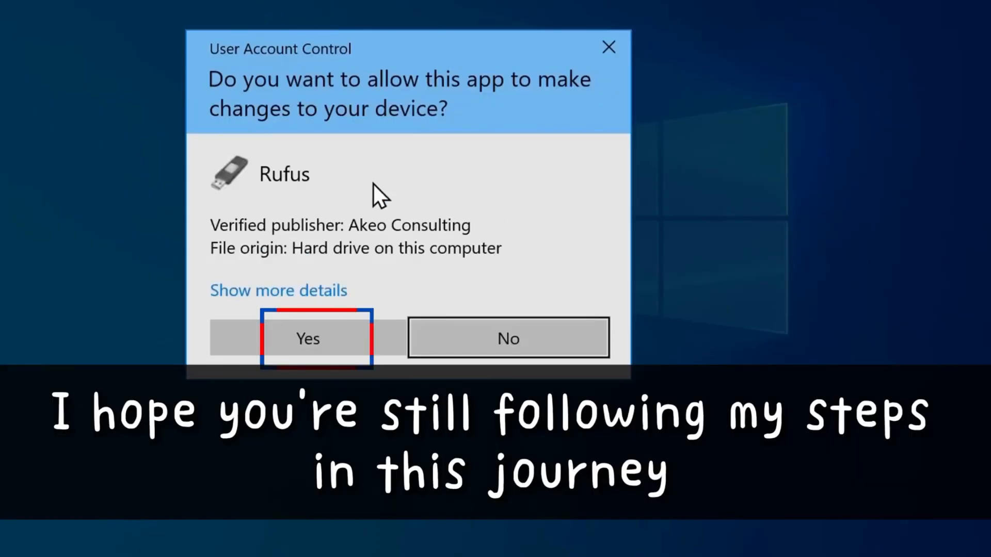
click(307, 338)
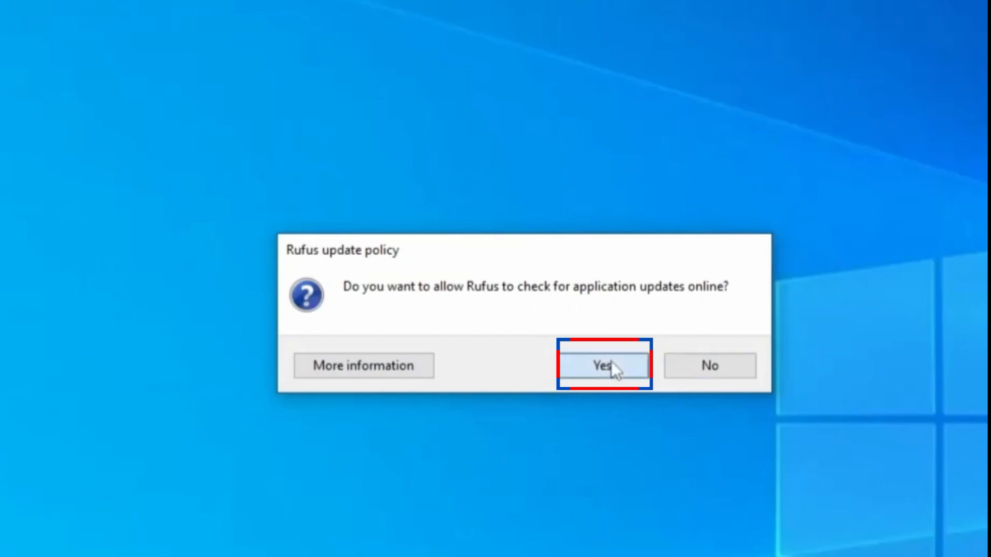
click(604, 366)
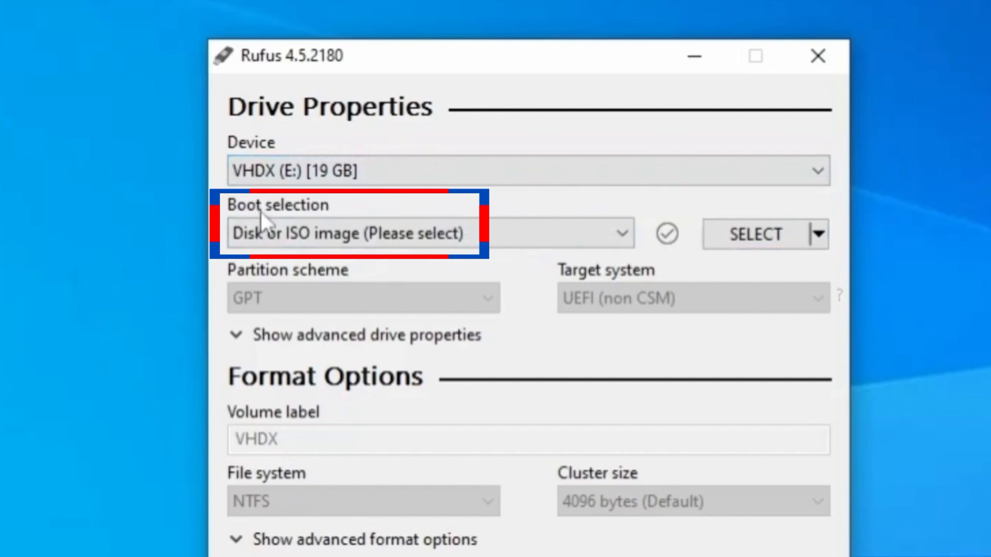
mouse_move(265, 227)
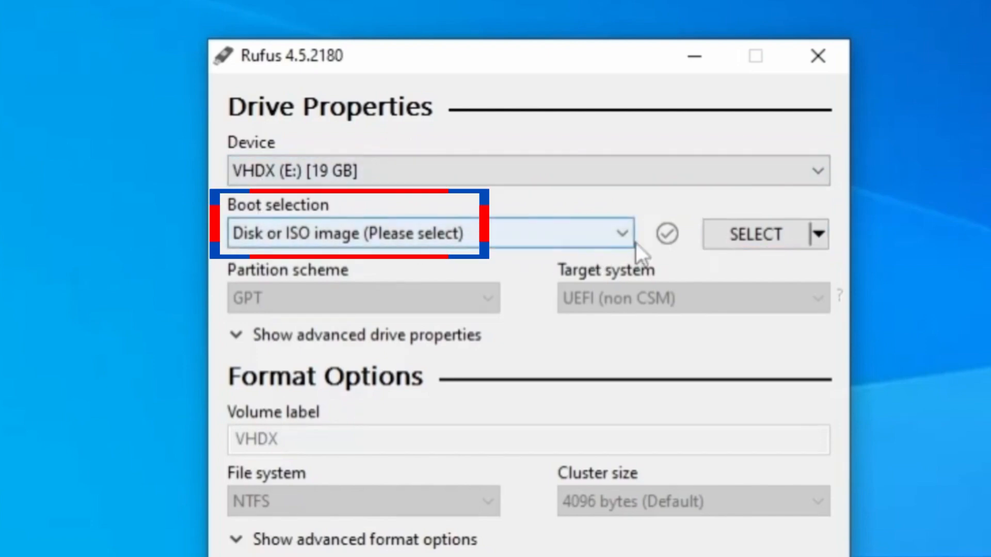
mouse_move(753, 234)
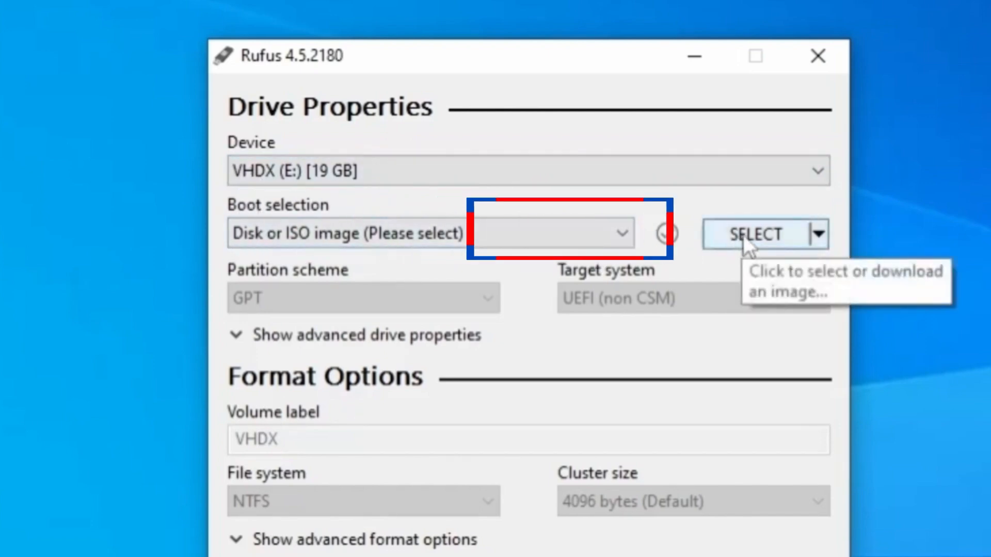
click(755, 234)
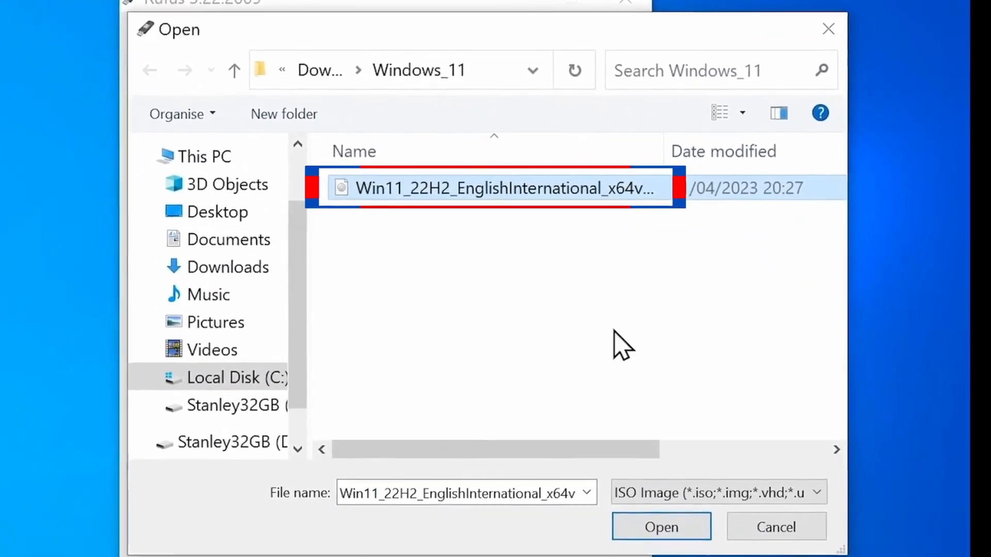
click(661, 526)
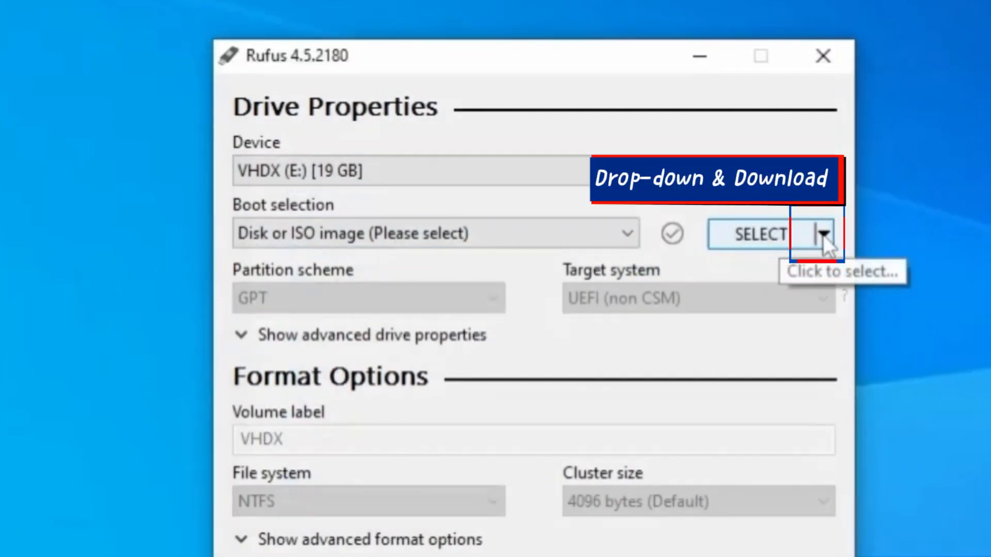
- Switch Rufus to Download mode and choose Windows 11 in the ISO download dialog
click(822, 235)
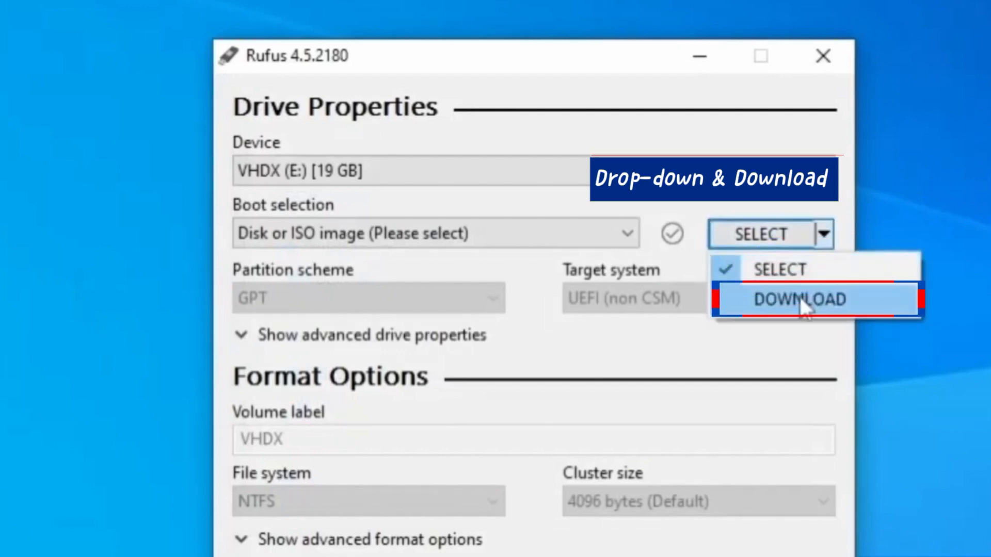
click(799, 300)
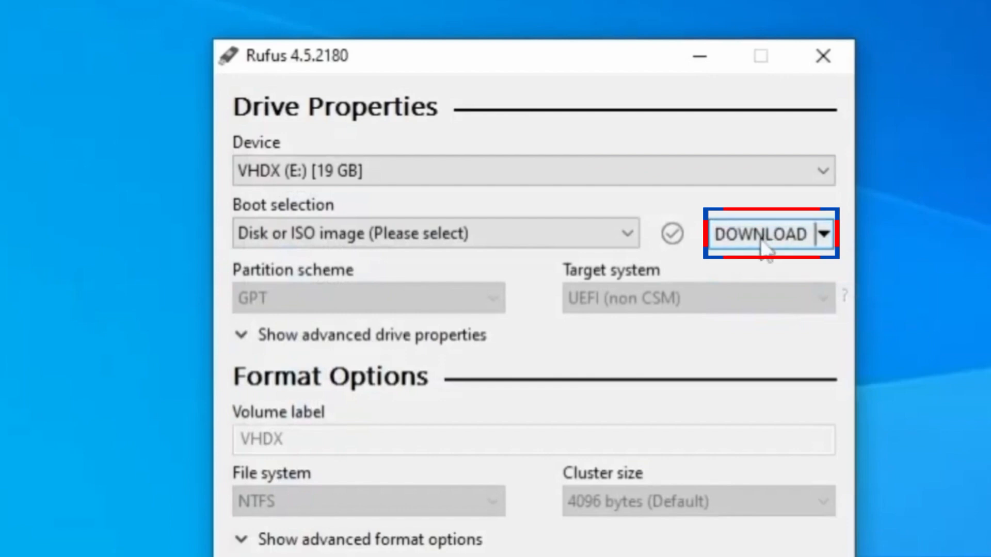
click(761, 234)
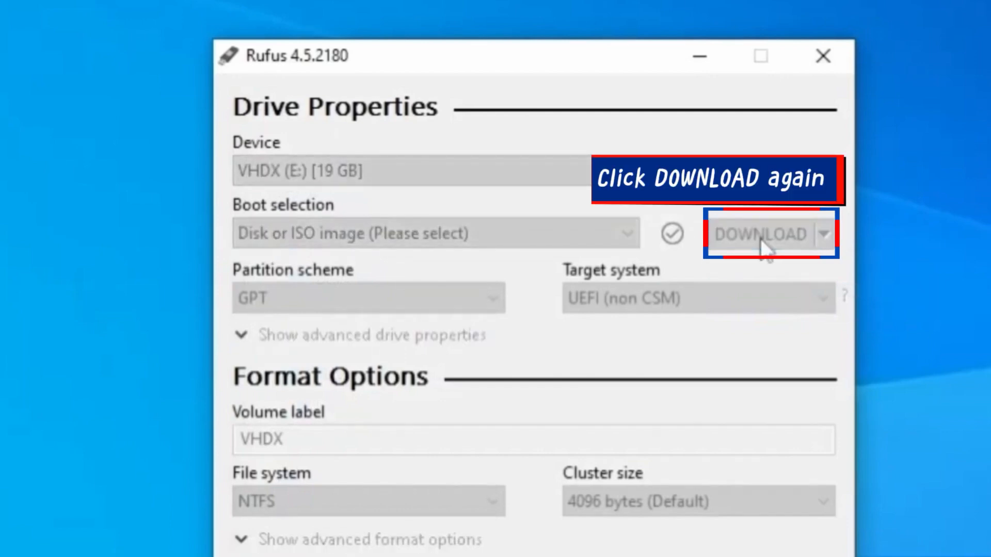
click(761, 234)
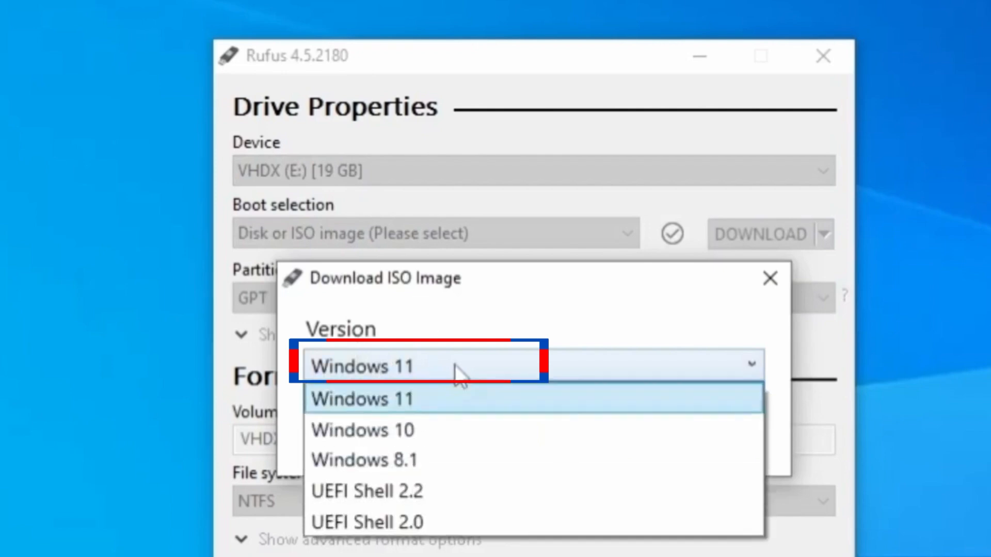
click(360, 398)
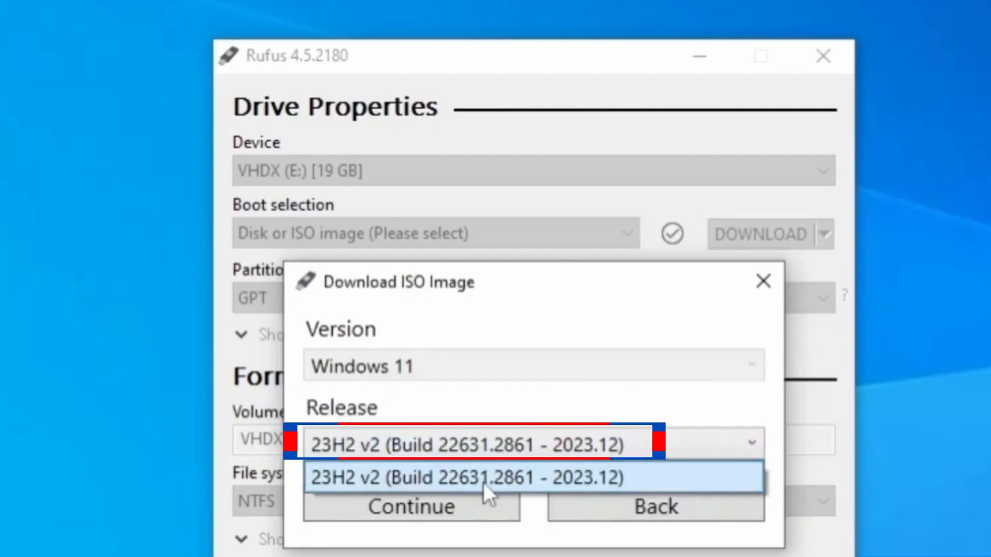
mouse_move(518, 497)
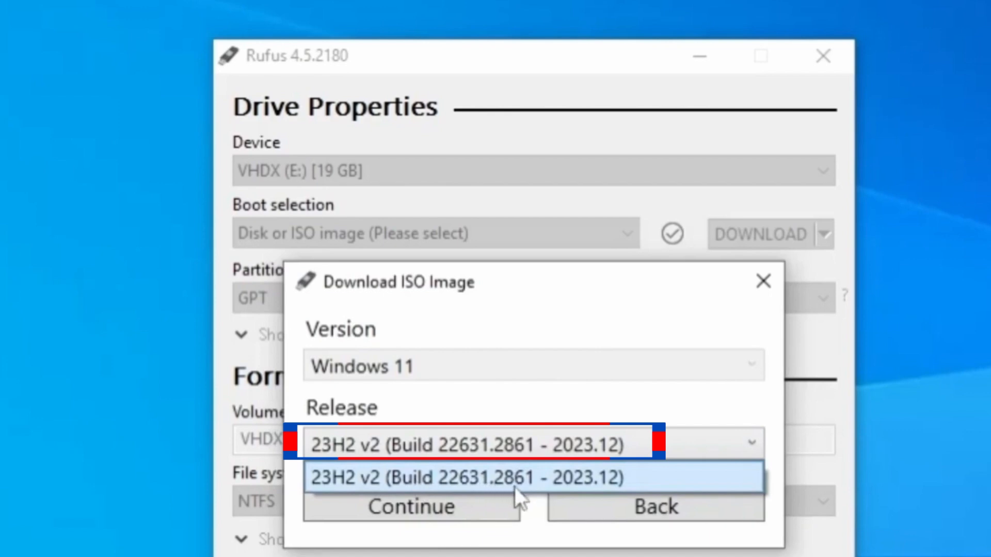
- Select release 23H2 v2, Home/Pro/Edu edition, English (United States) and x64 architecture
click(465, 477)
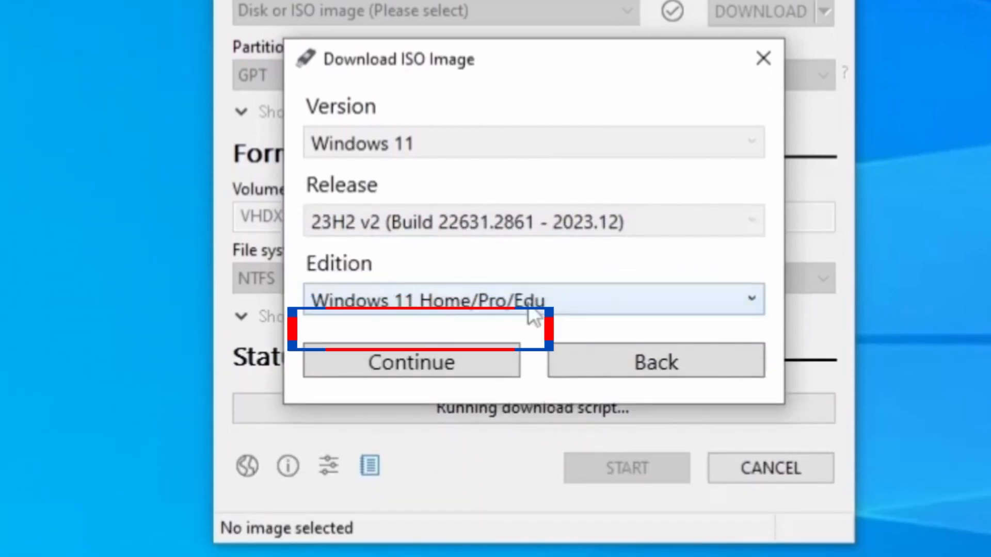
click(409, 362)
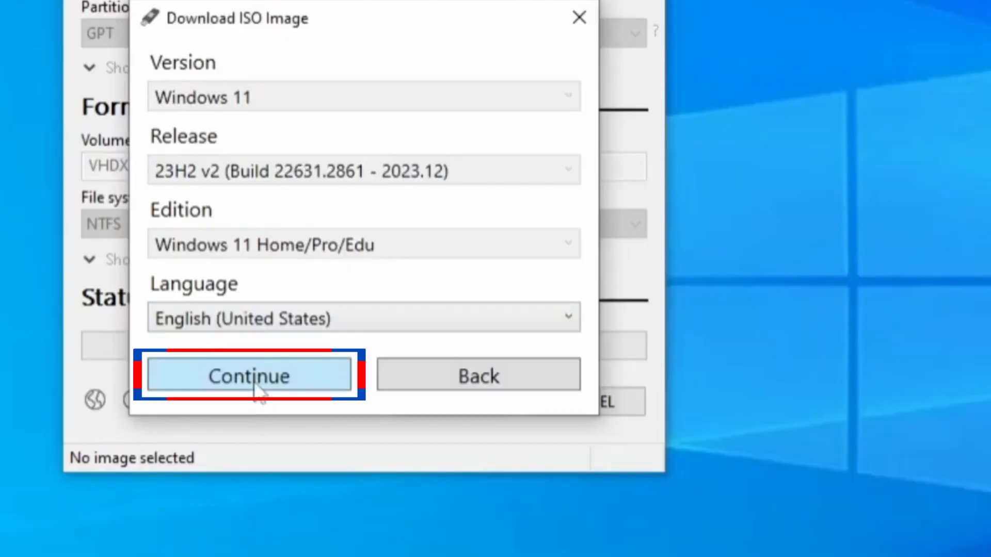
click(249, 376)
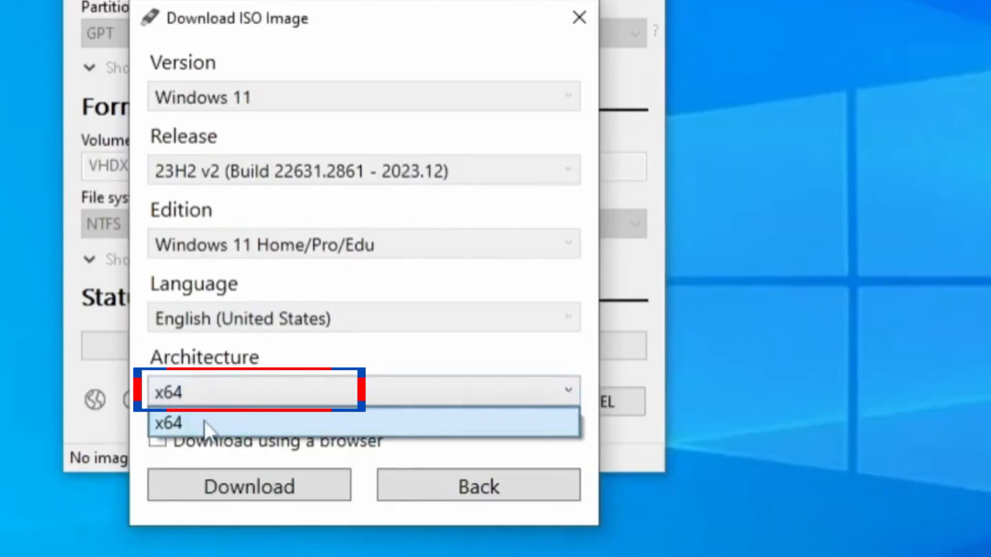
click(248, 486)
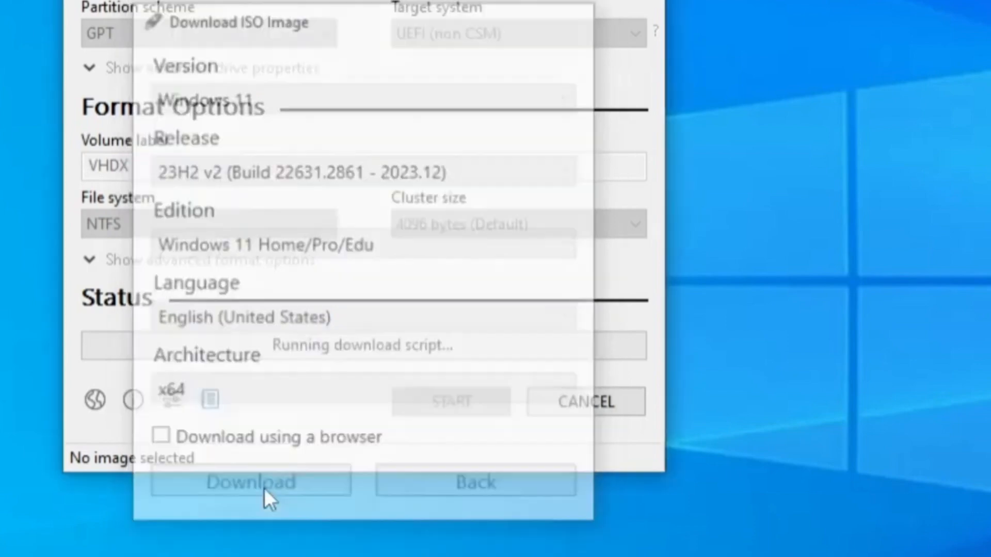
- Download the ISO and save it as Win11_23H2_English_x64v2 in Documents
click(249, 482)
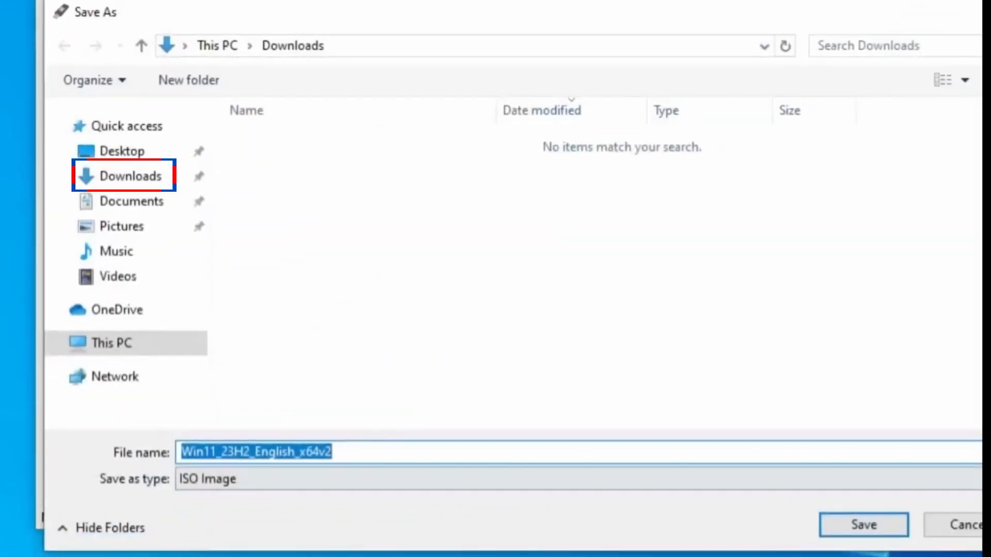
click(132, 201)
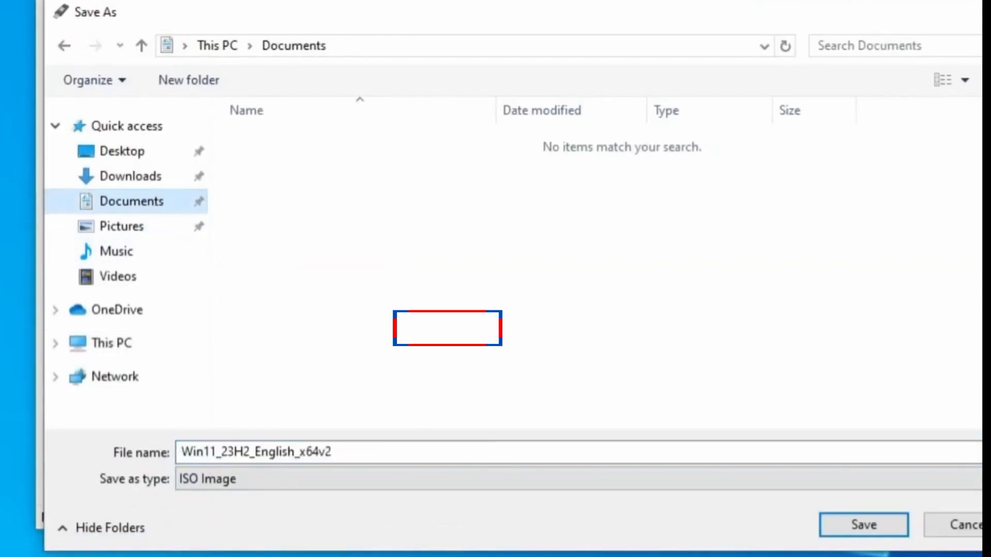
click(863, 524)
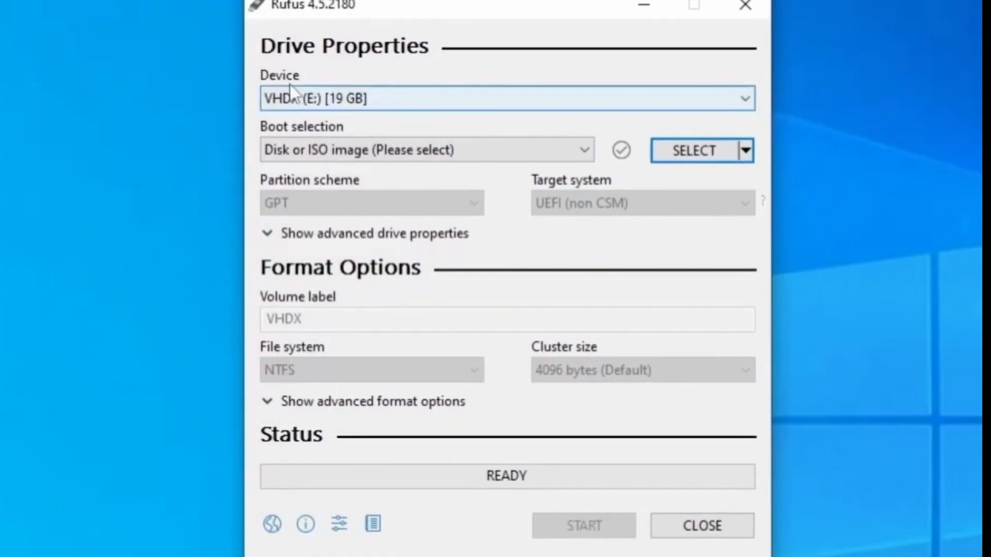
mouse_move(291, 98)
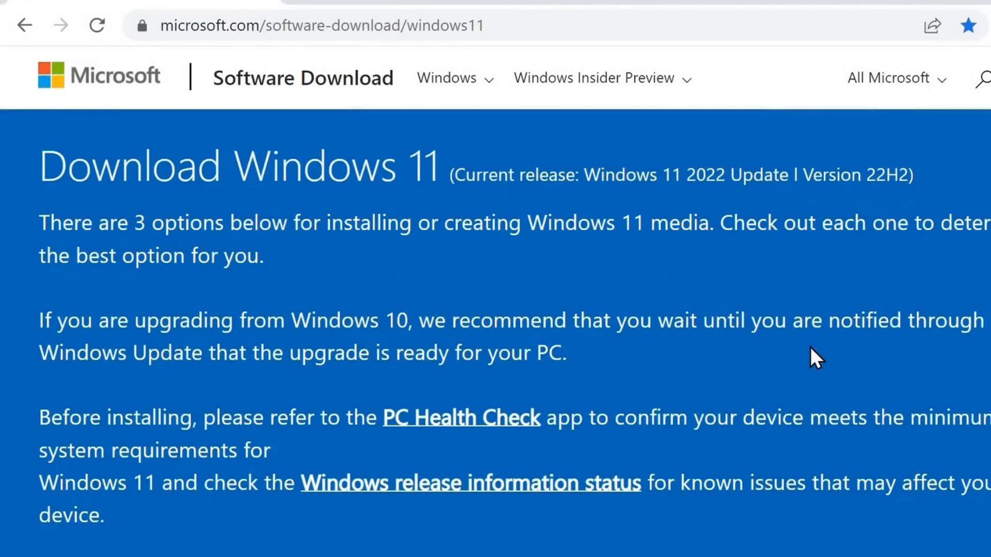
mouse_move(370, 274)
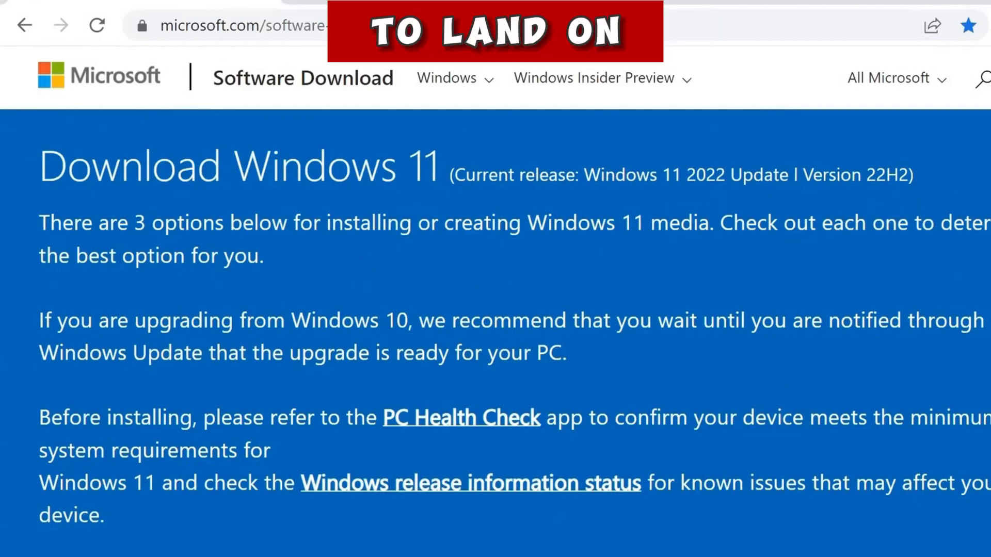
- Scroll to the Windows 11 Disk Image (ISO) section with the multi-edition x64 ISO
scroll(down, 3)
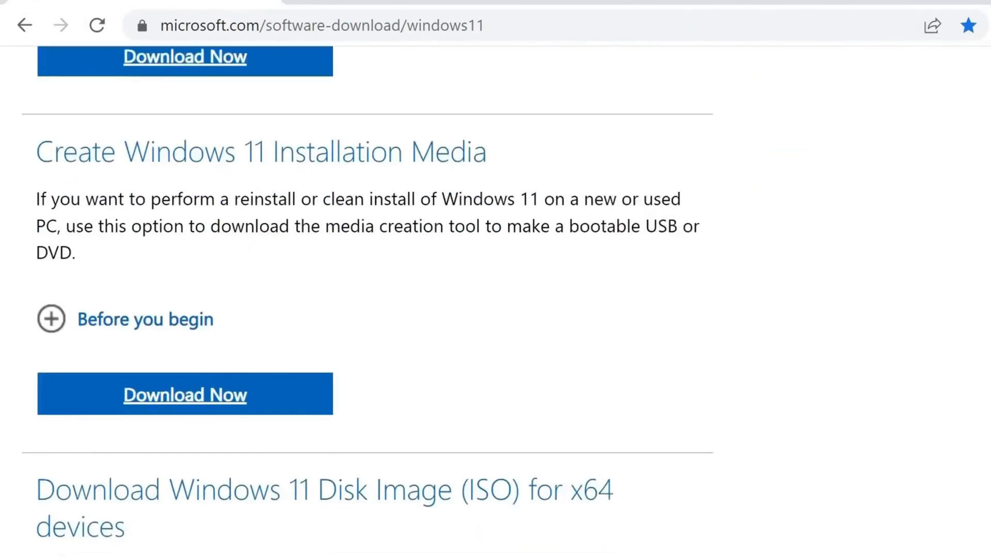
scroll(down, 3)
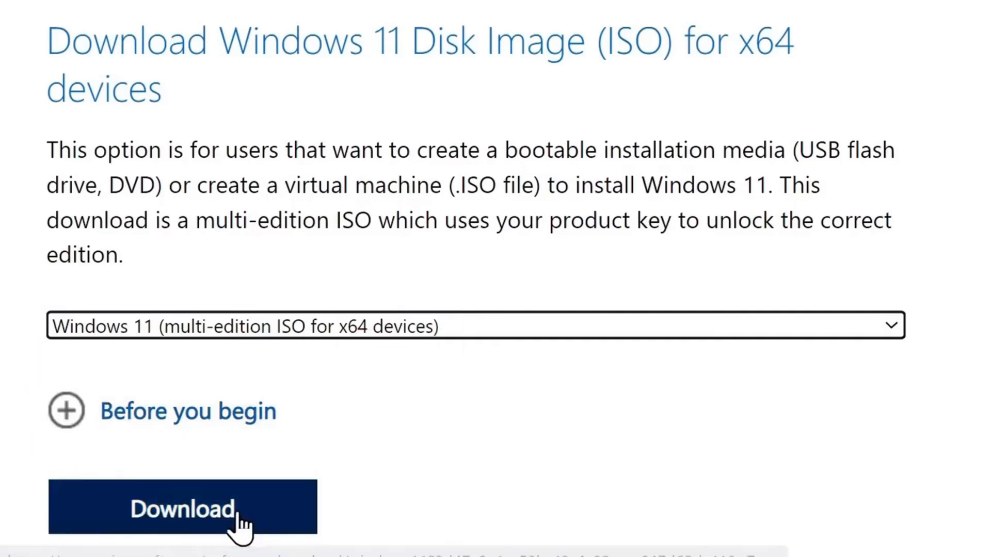
- Submit the multi-edition ISO choice and confirm English International as the product language
click(181, 506)
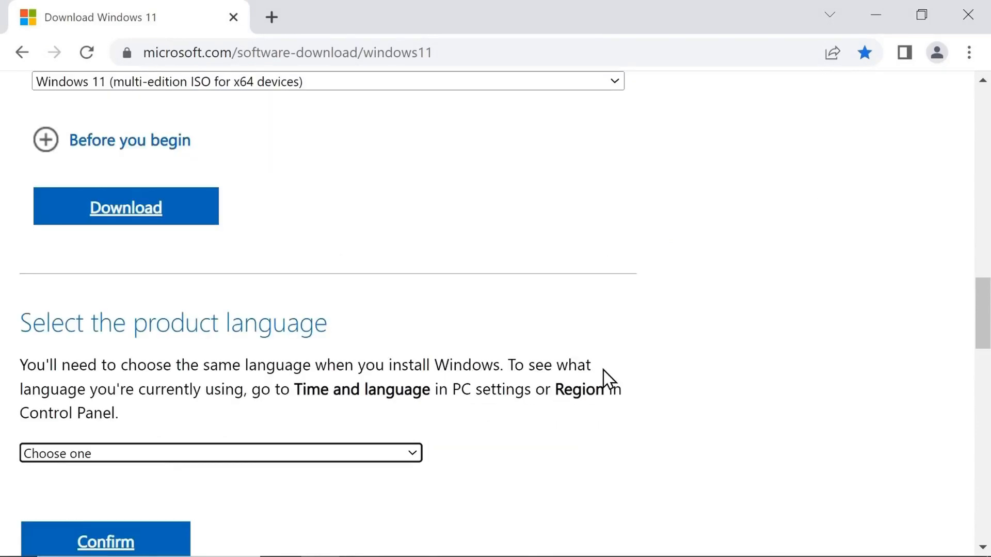
mouse_move(933, 338)
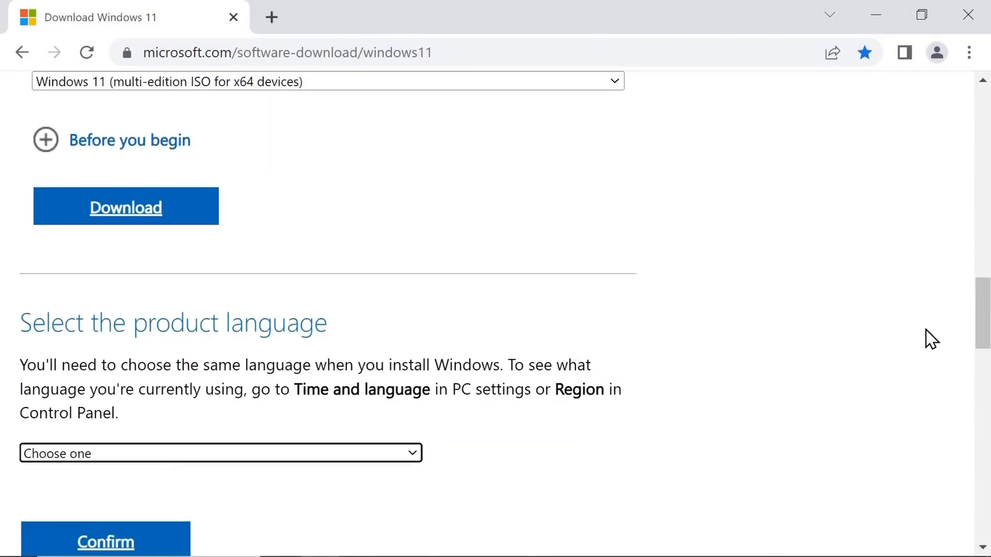
scroll(down, 3)
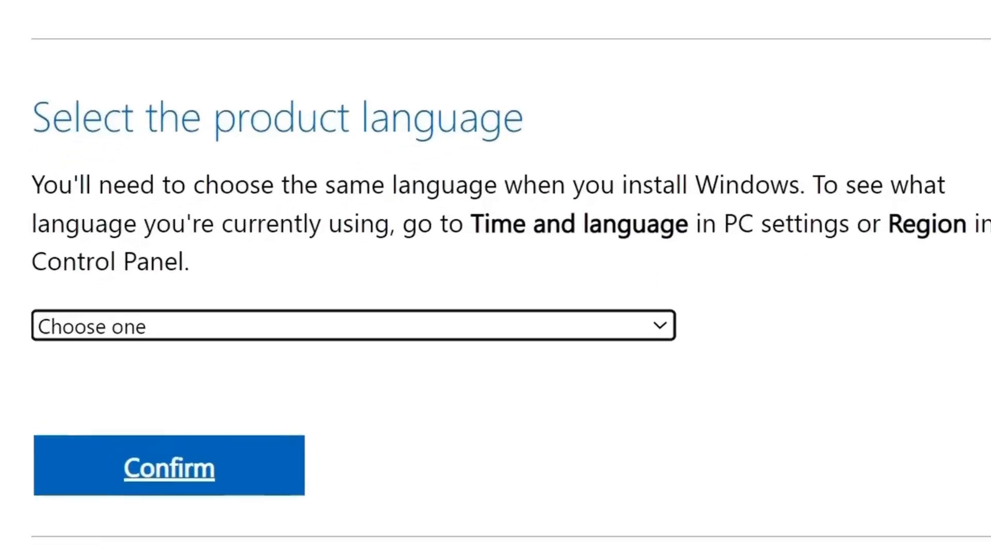
click(354, 326)
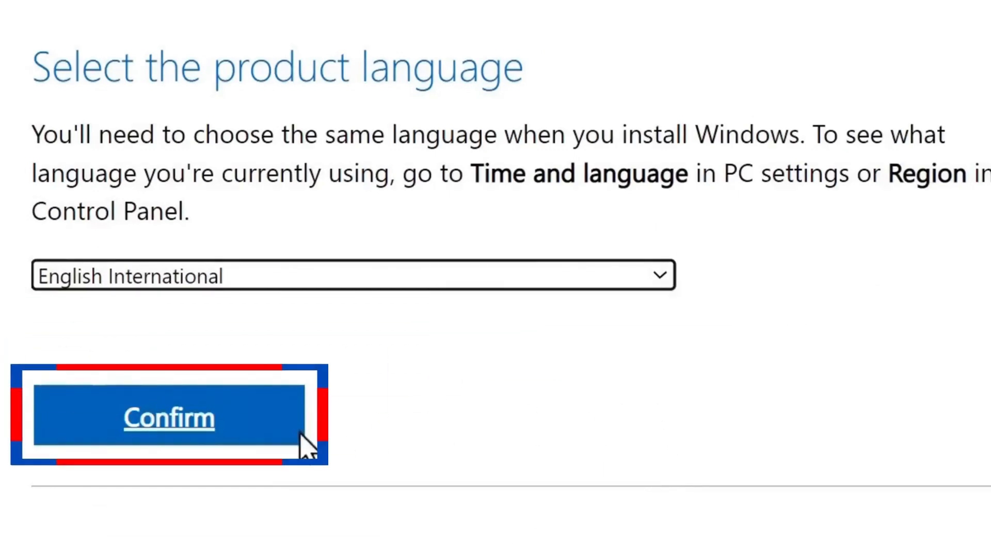
click(168, 418)
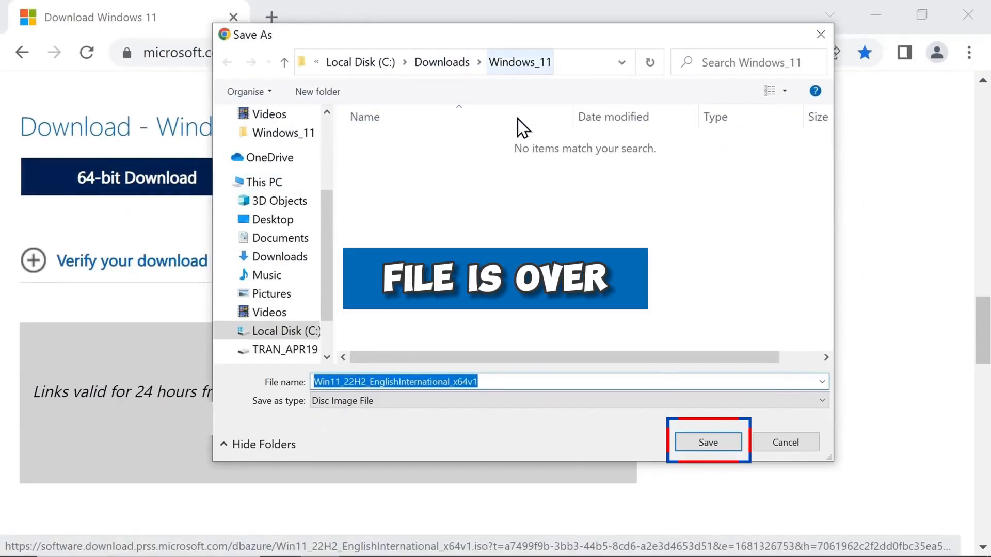
- Save the 64-bit ISO into Downloads\Windows_11 and set Rufus's volume label to Win 11
click(708, 442)
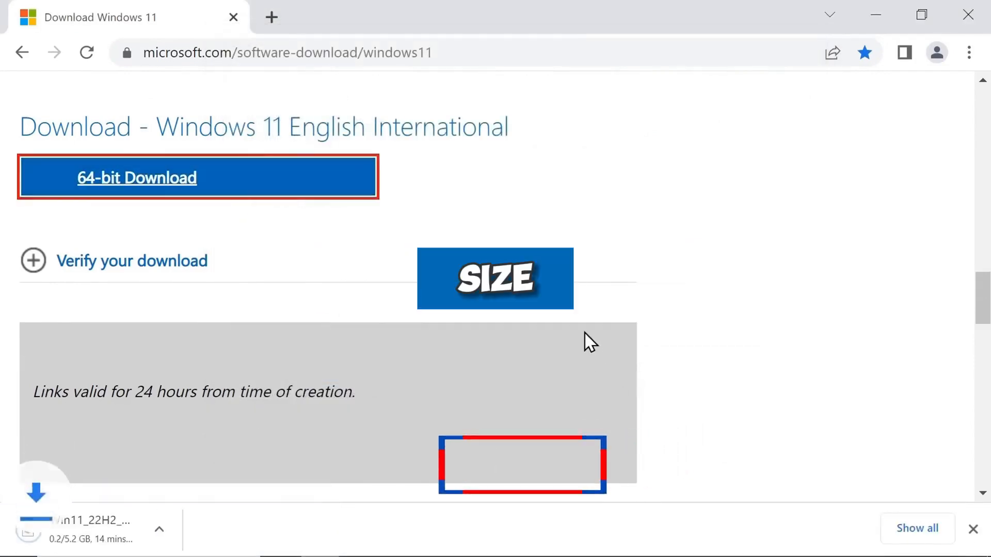
scroll(down, 3)
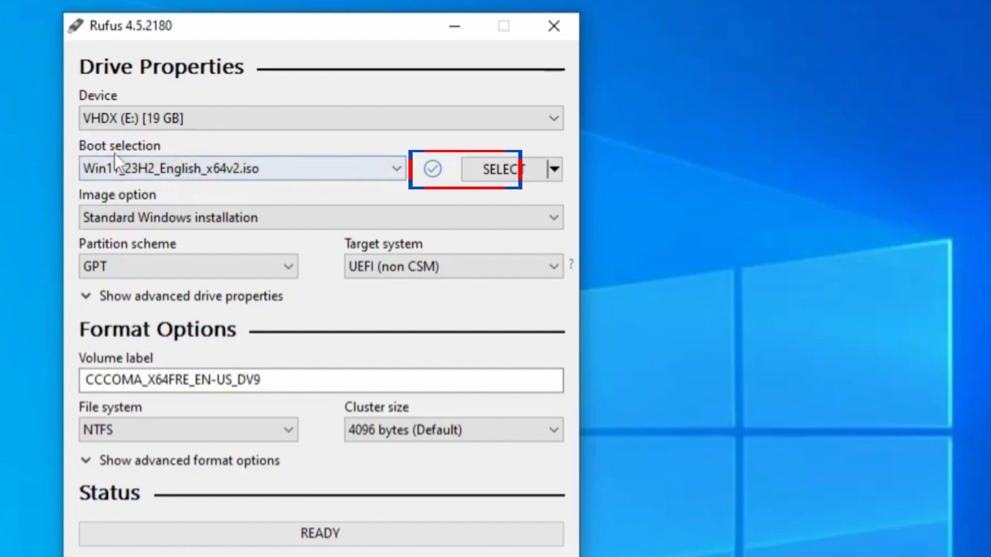
mouse_move(120, 183)
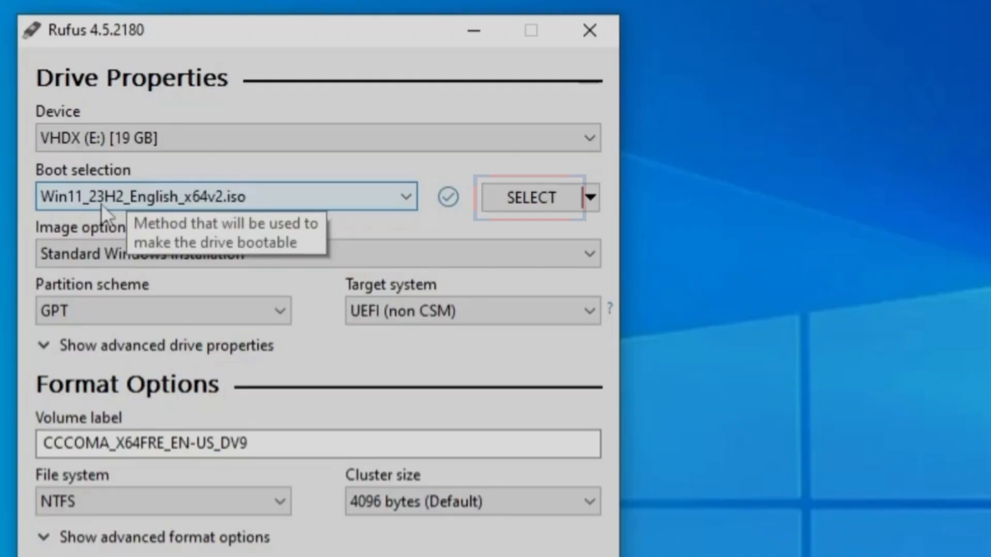
mouse_move(239, 477)
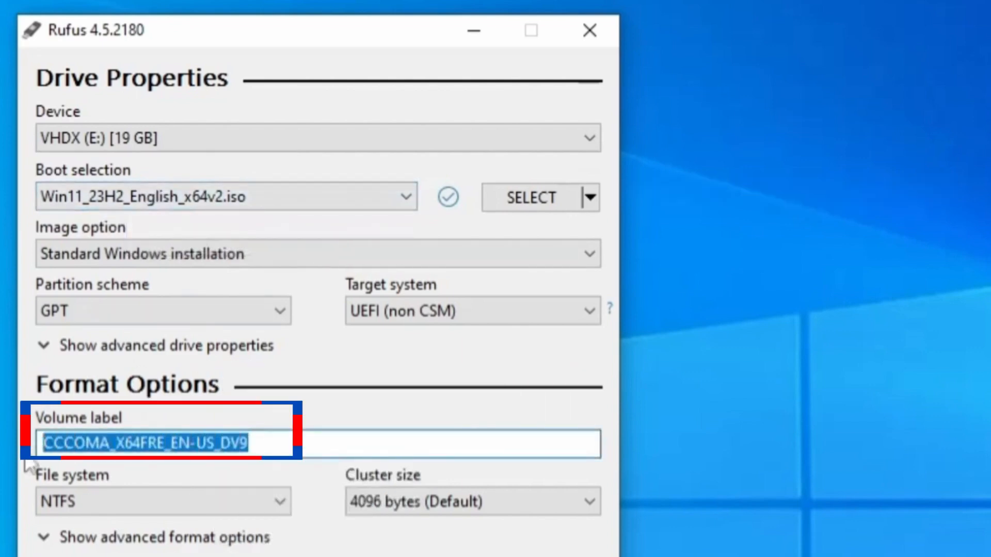
text(Win 11)
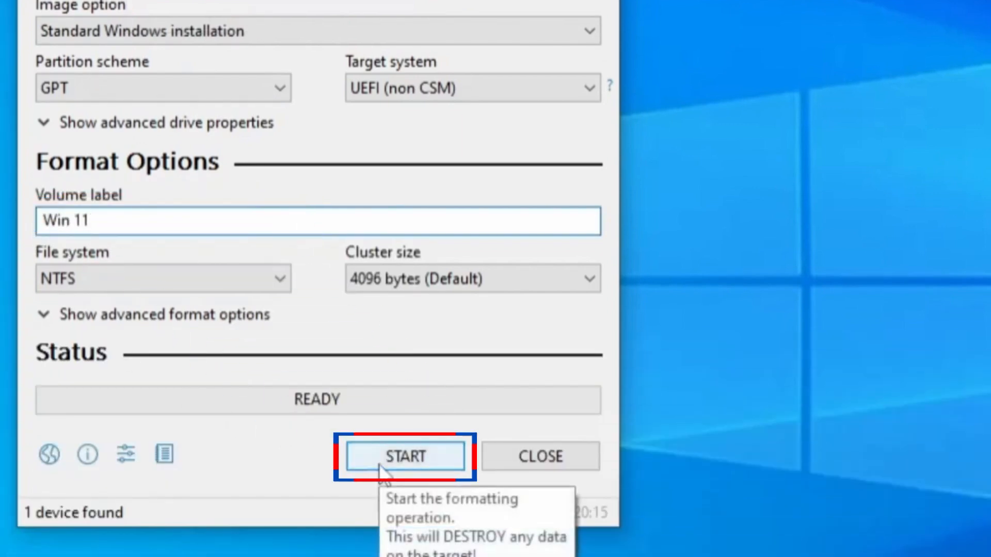
- Start writing with all Windows customization options enabled and local account name DS Tech
click(405, 455)
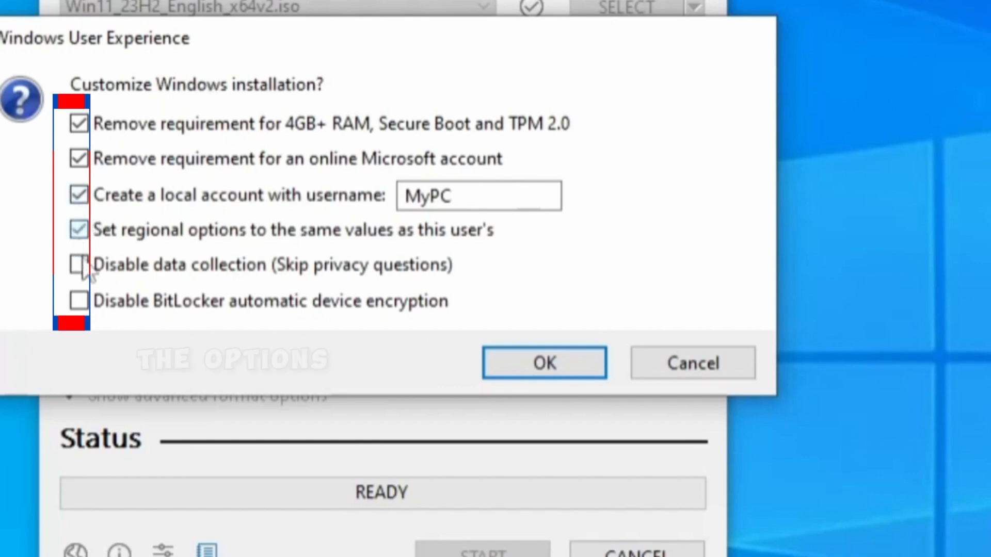
click(78, 265)
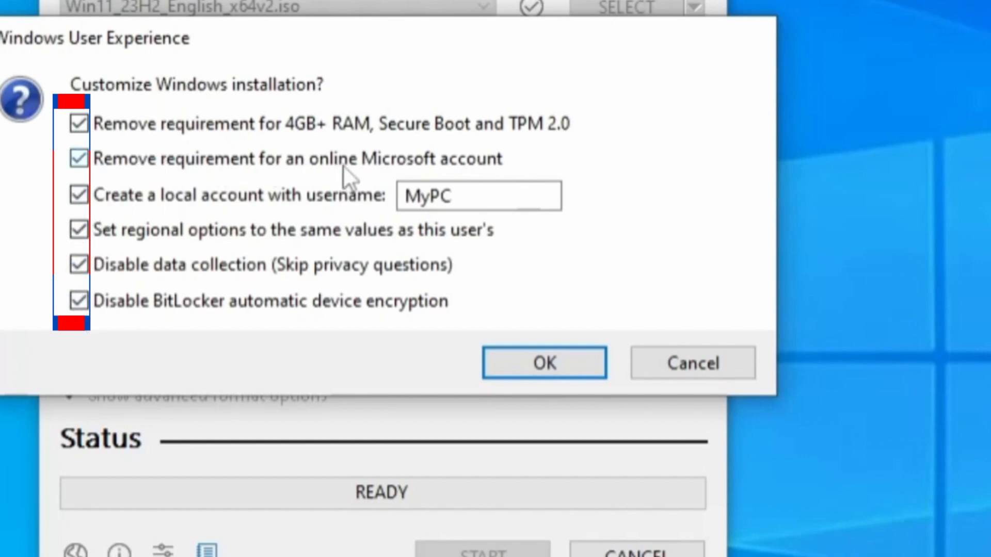
mouse_move(266, 202)
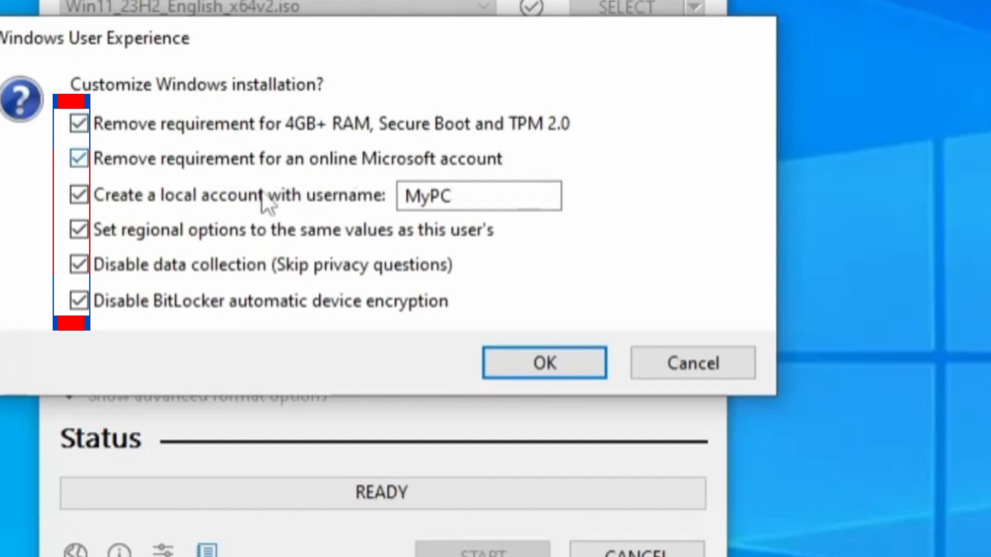
mouse_move(199, 208)
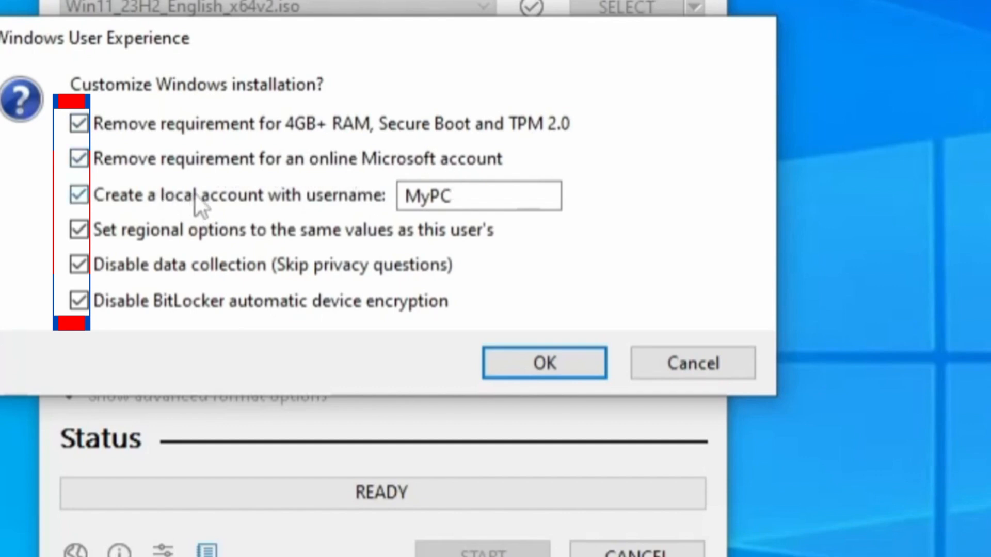
triple_click(479, 195)
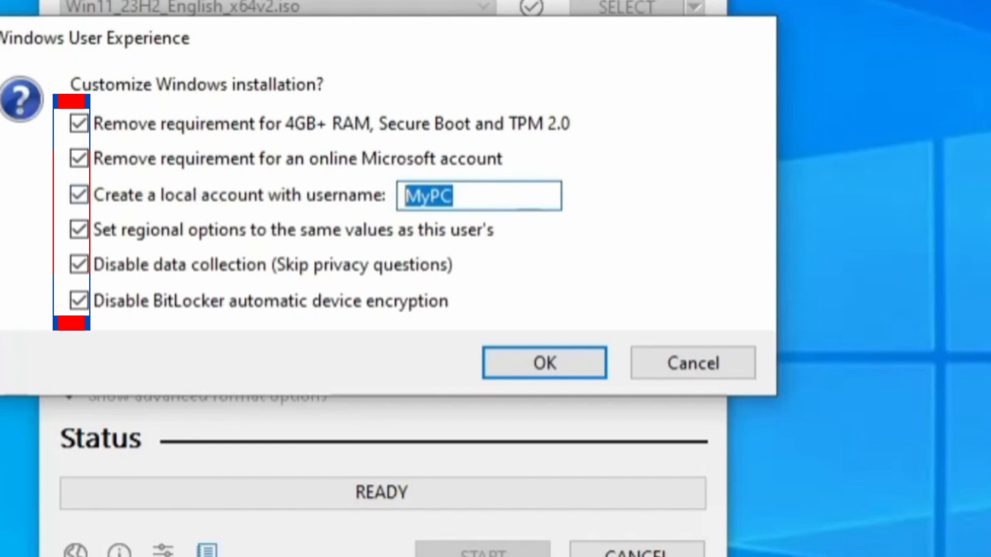
text(DS Tech)
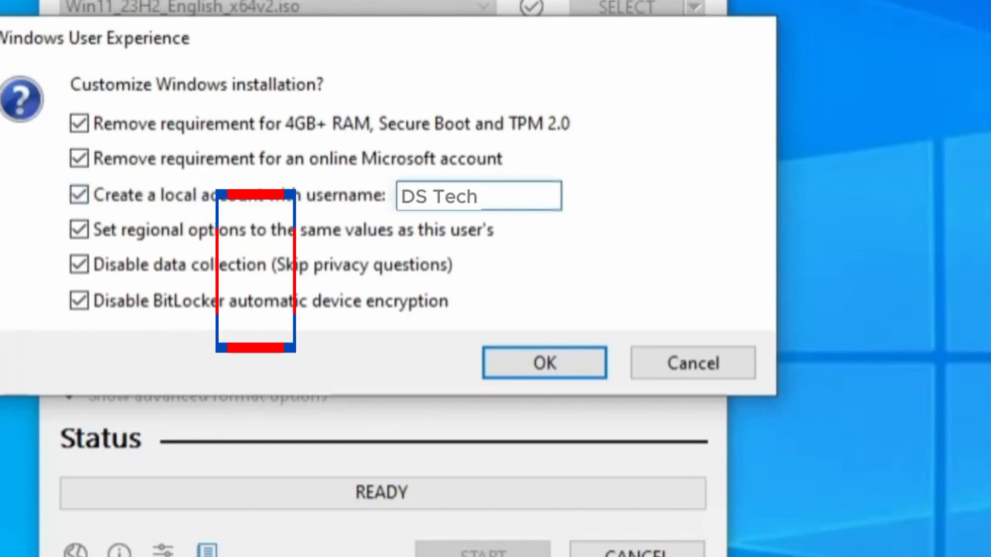
click(544, 362)
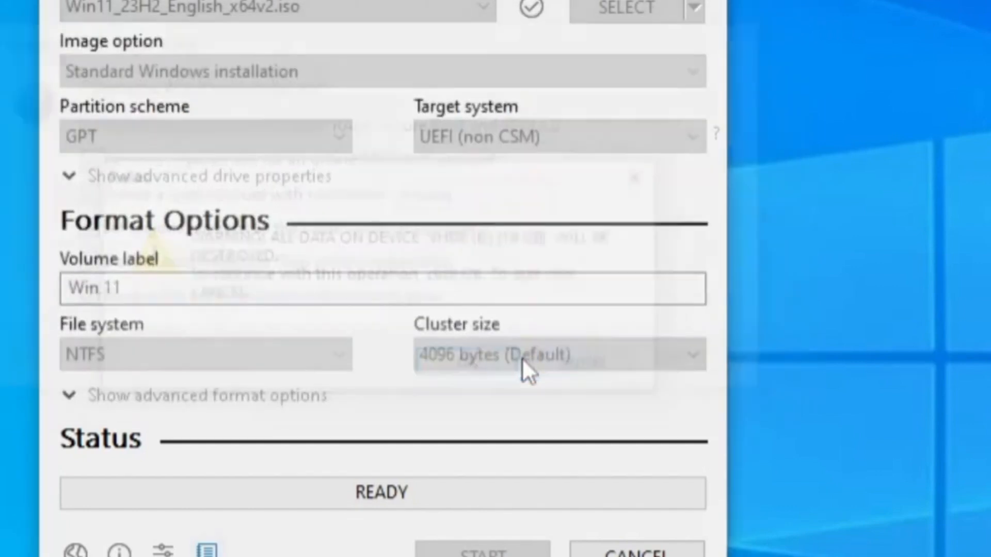
- Accept erasing the VHDX (E:) drive, let writing finish, and close Rufus
click(482, 545)
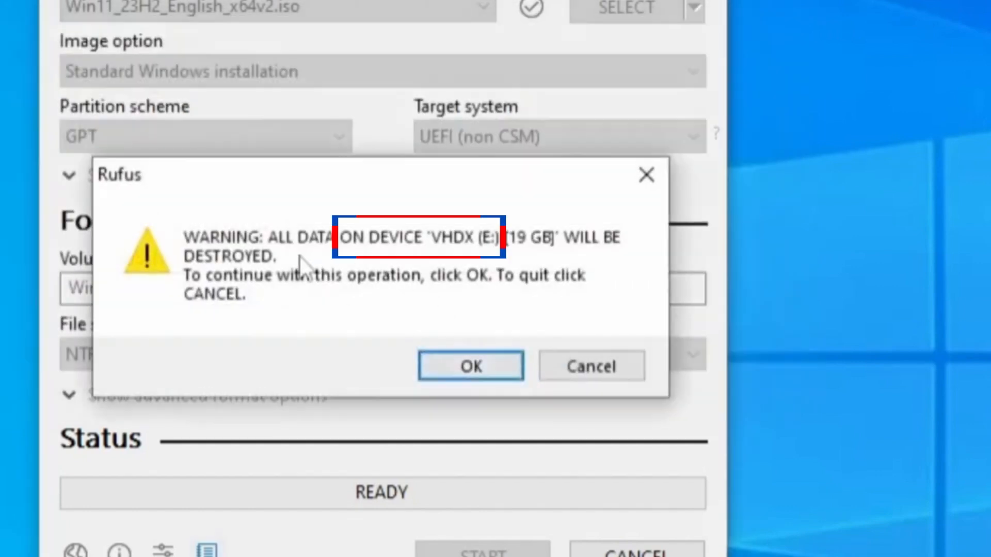
mouse_move(545, 289)
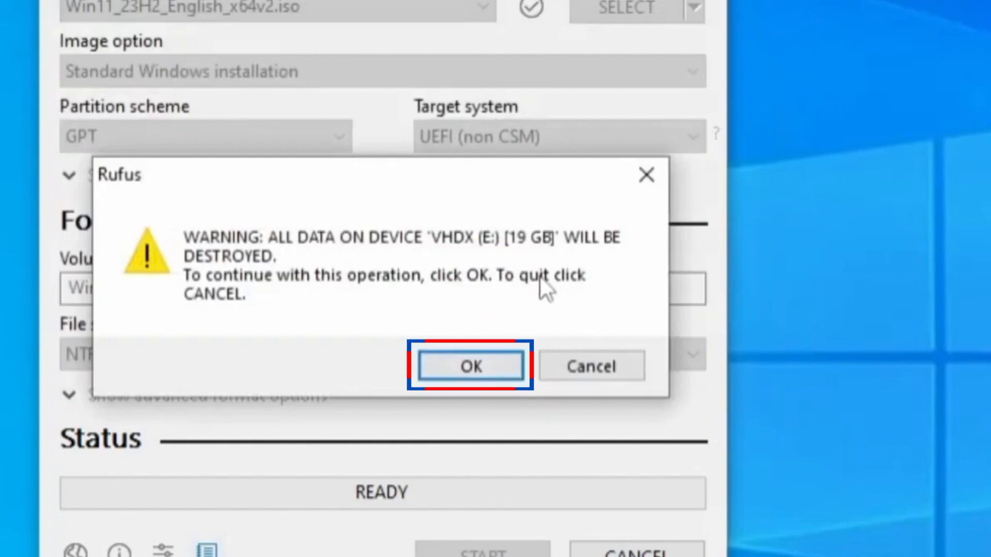
click(470, 365)
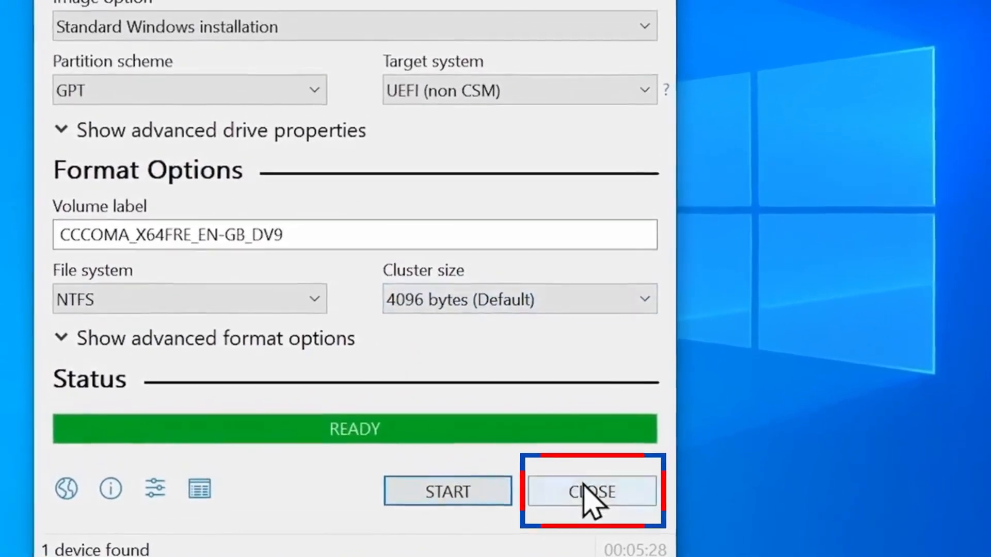
click(590, 492)
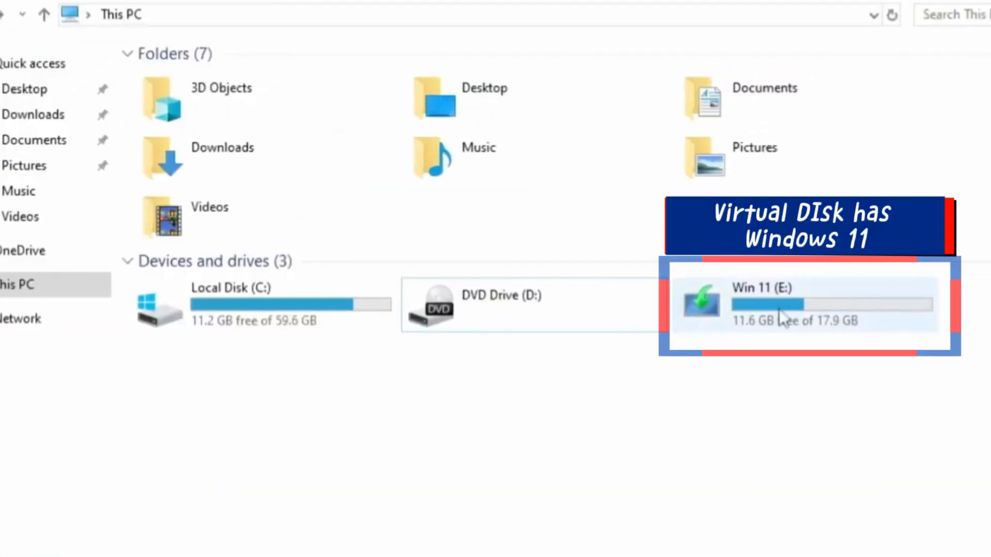
mouse_move(784, 316)
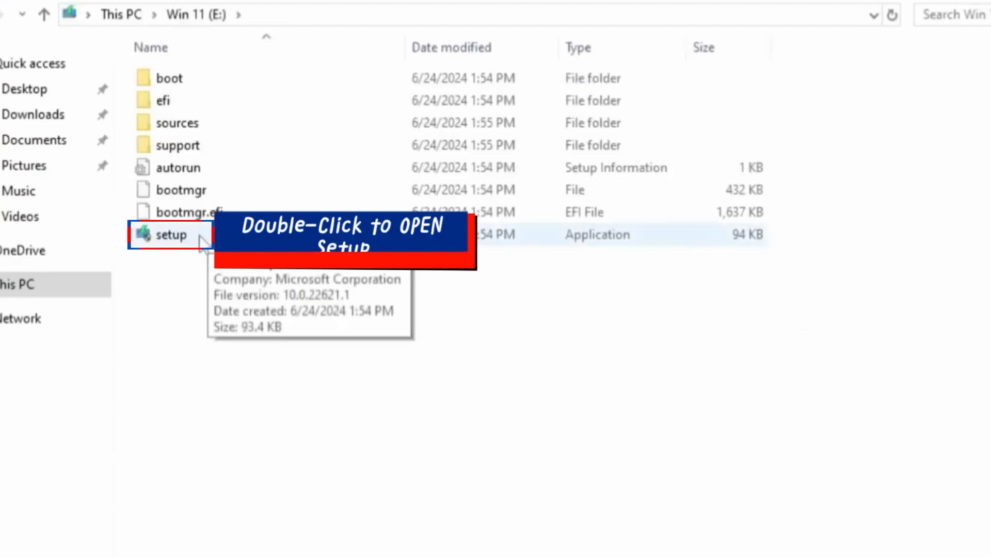
- Launch setup from Win 11 (E:) and grant the User Account Control permission
double_click(168, 236)
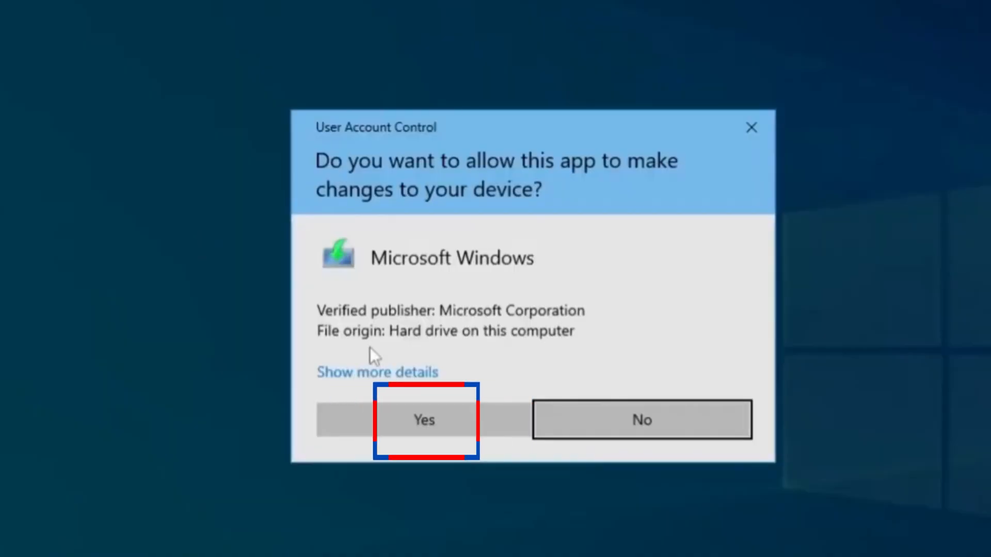
click(424, 420)
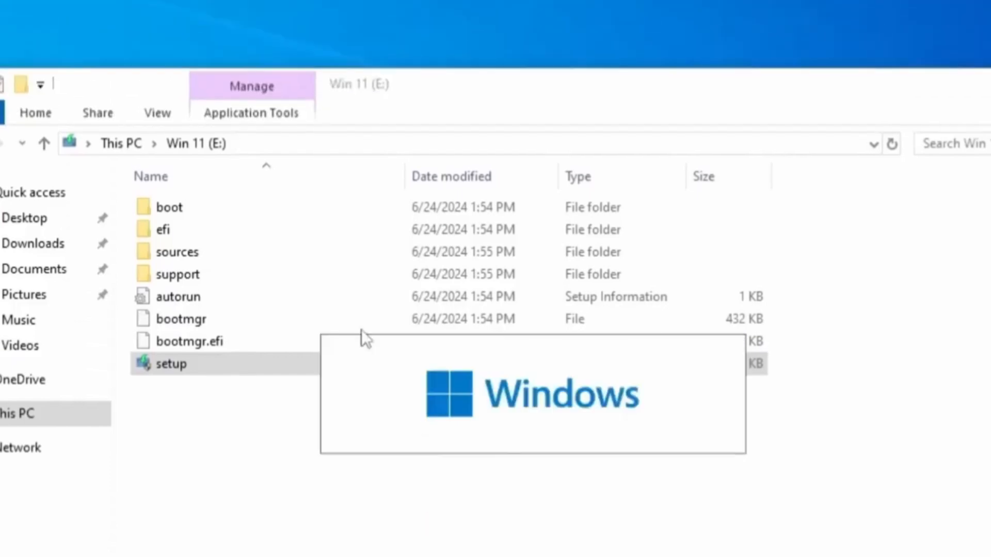
- Choose 'Not right now' for update downloads, continue, and accept the license terms
double_click(171, 363)
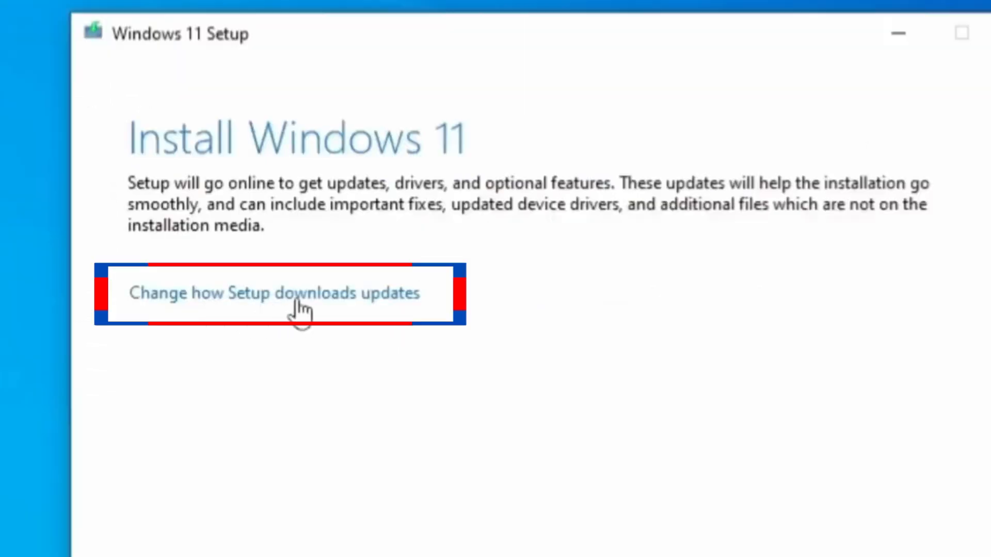
click(274, 292)
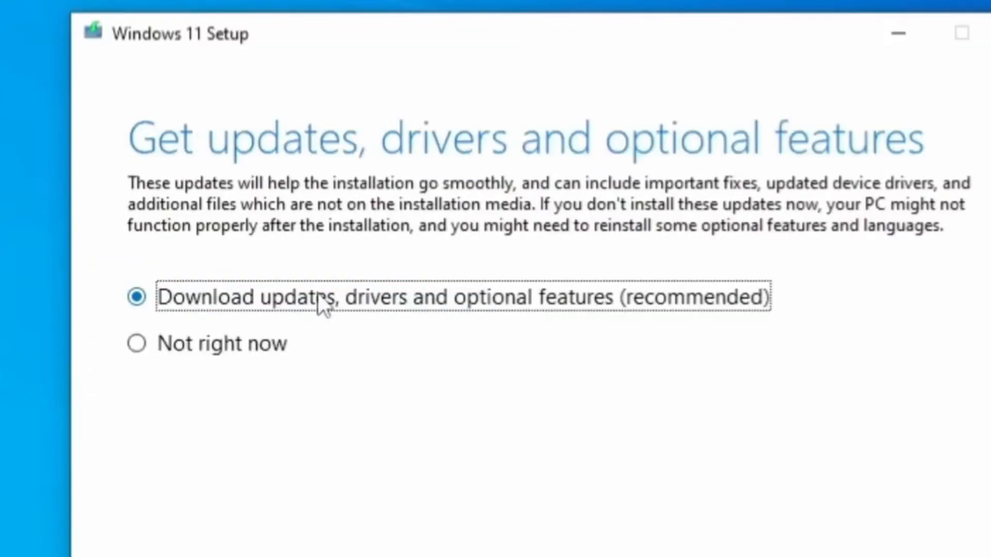
click(136, 342)
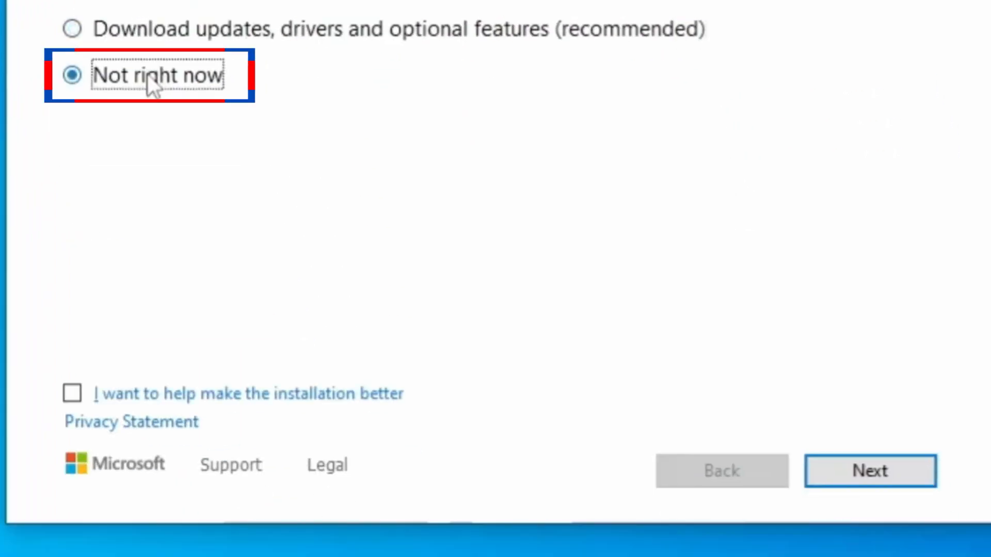
click(869, 471)
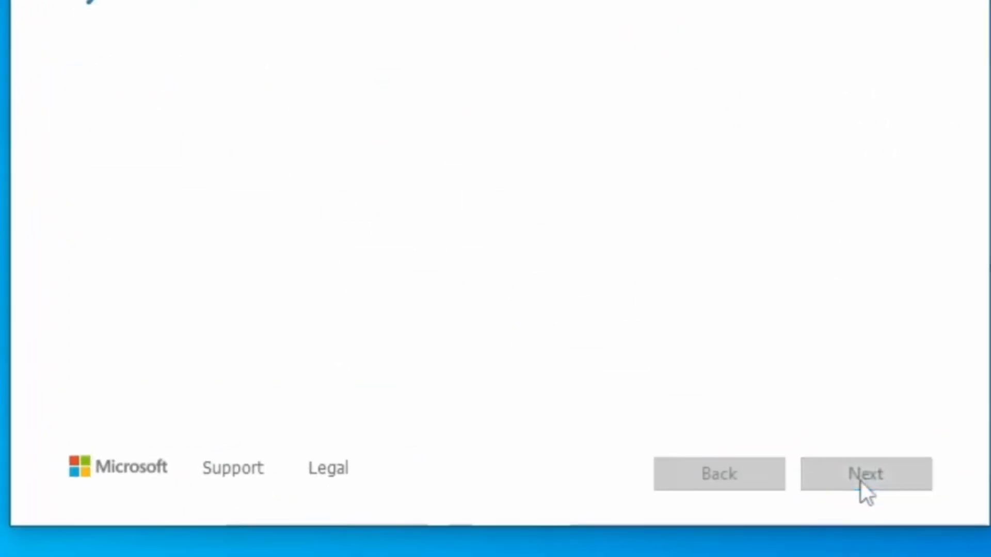
click(865, 474)
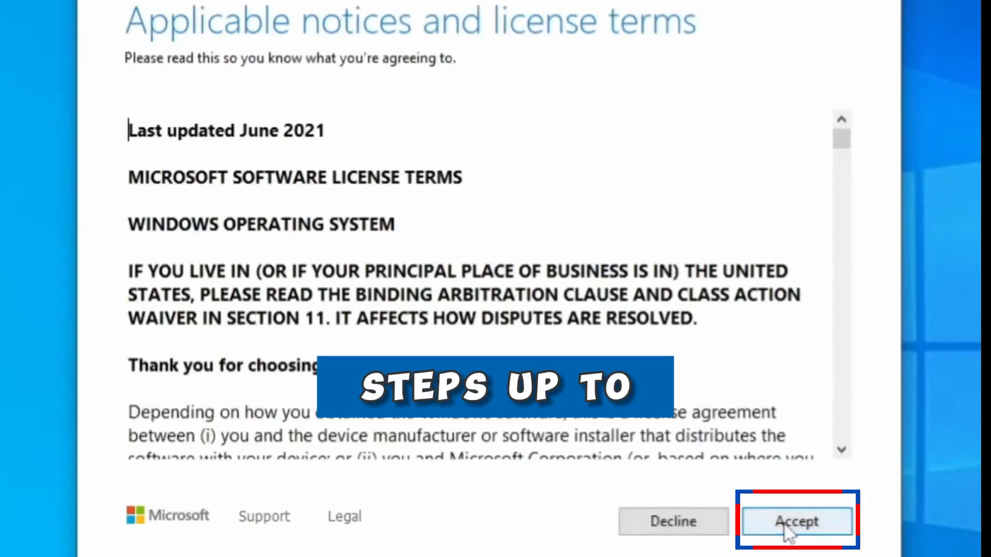
click(796, 521)
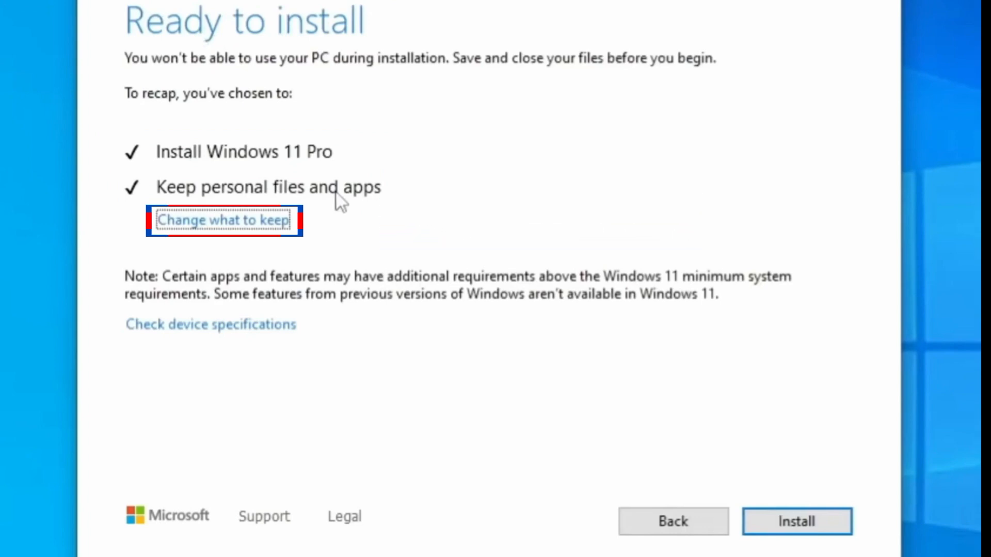
- Keep personal files and apps and start installing Windows 11 Pro
click(220, 220)
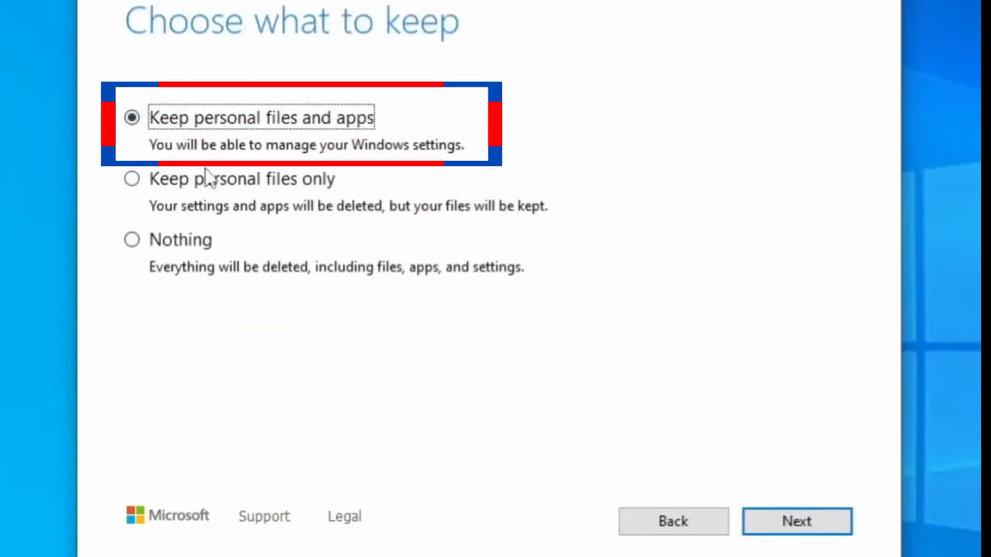
mouse_move(218, 256)
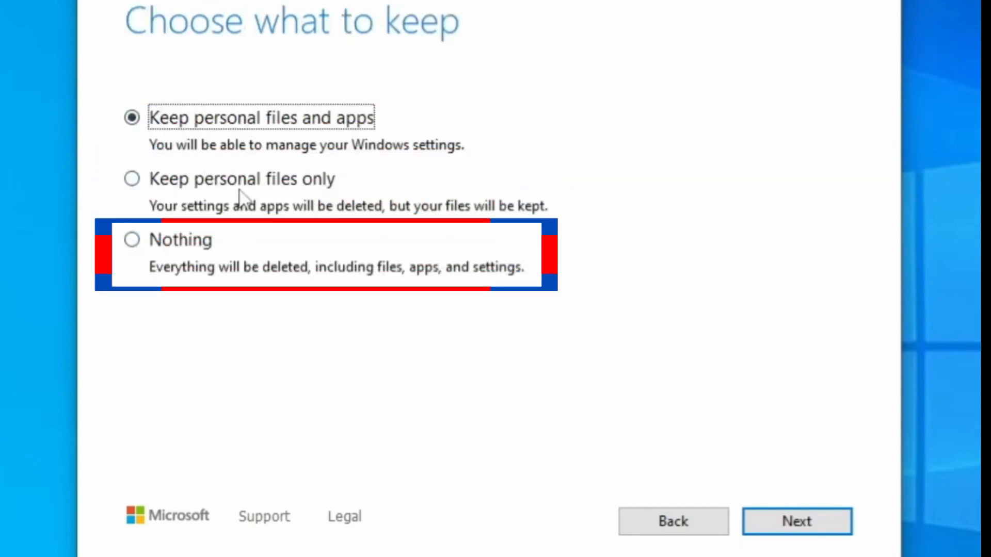
mouse_move(275, 196)
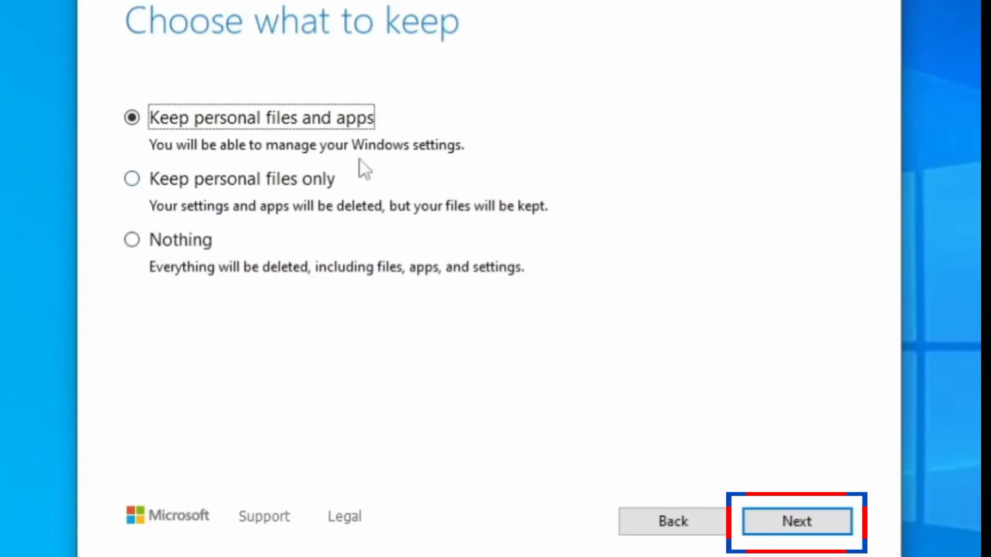
mouse_move(798, 521)
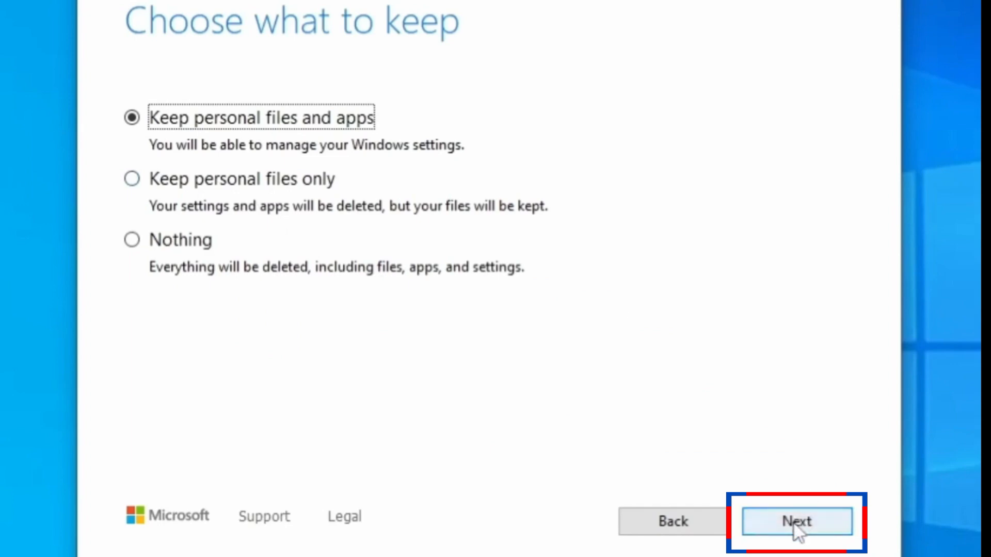
click(797, 522)
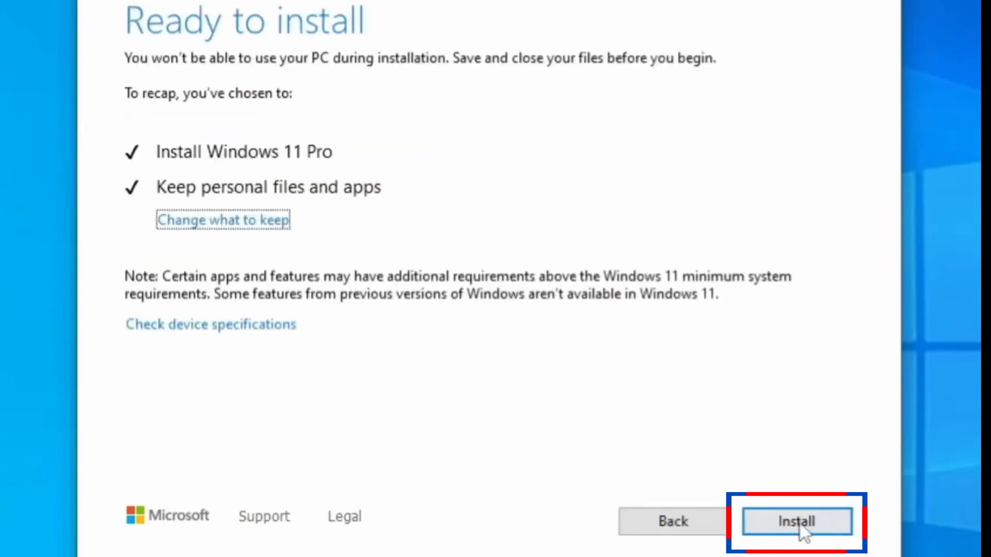
click(796, 522)
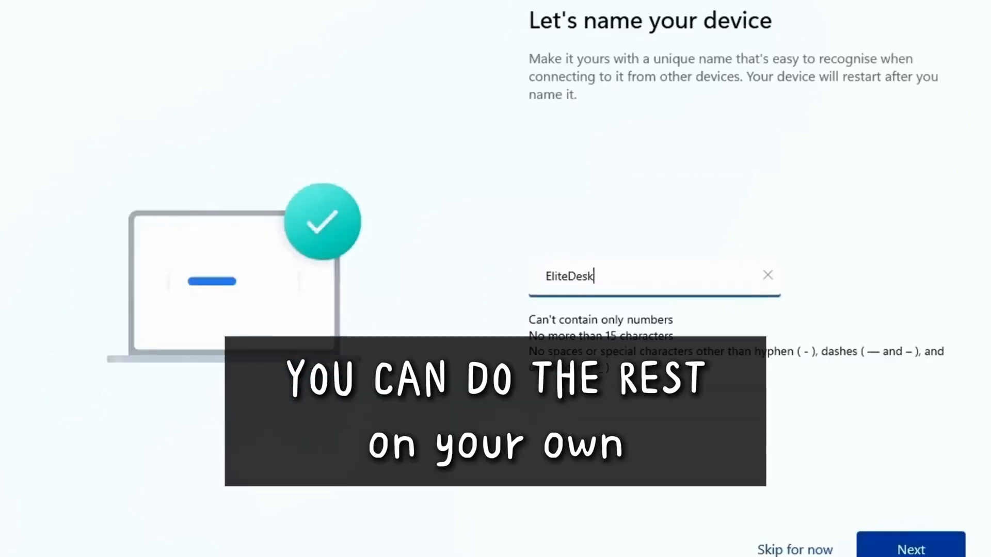
- Confirm the device name EliteDesk and continue to the Windows 11 desktop
click(912, 549)
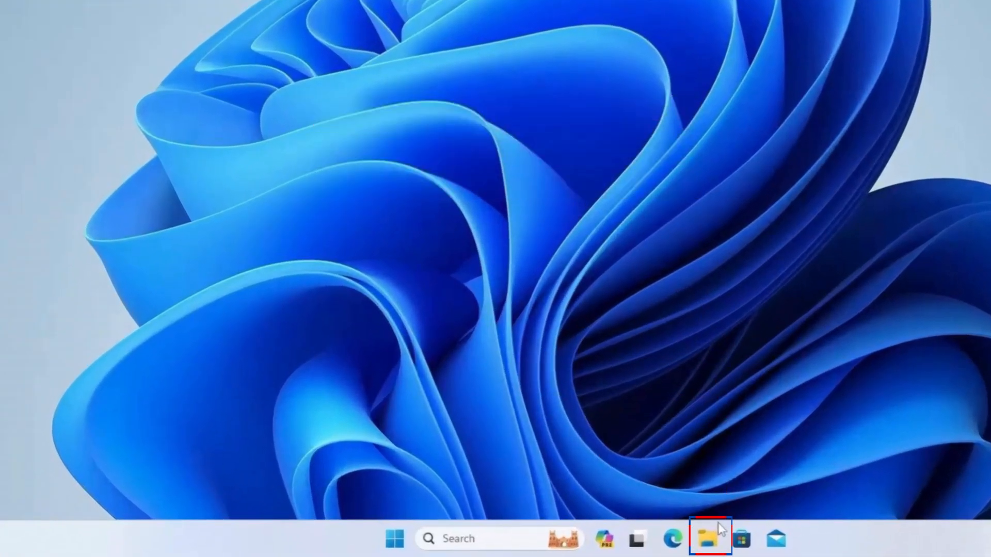
- Show This PC in File Explorer, listing Local Disk (C:) and DVD Drive (D:)
click(713, 539)
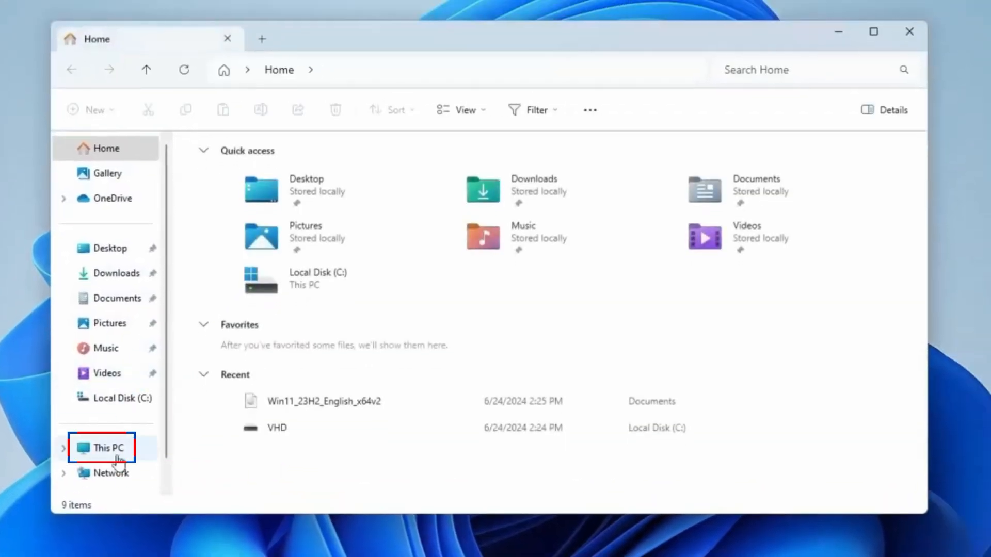
click(101, 448)
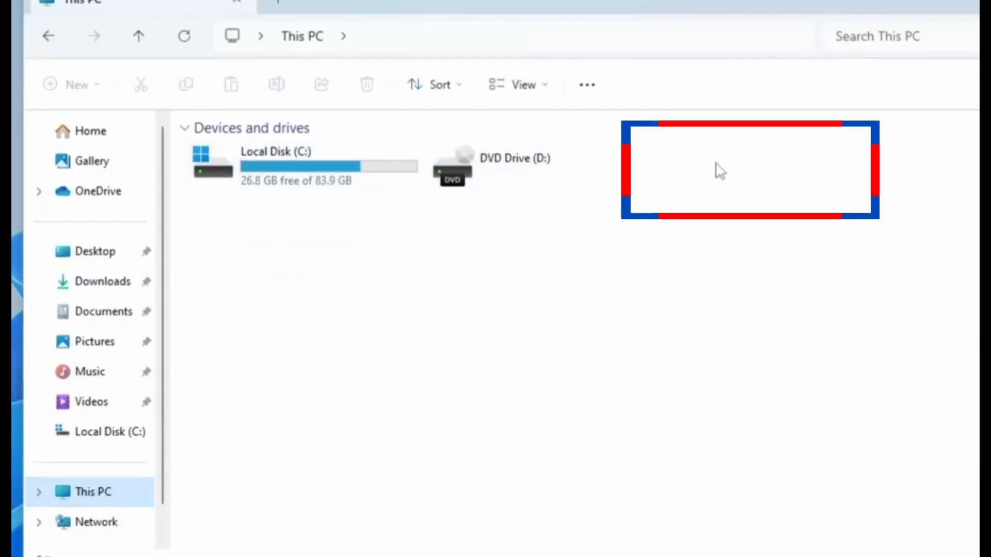
mouse_move(683, 173)
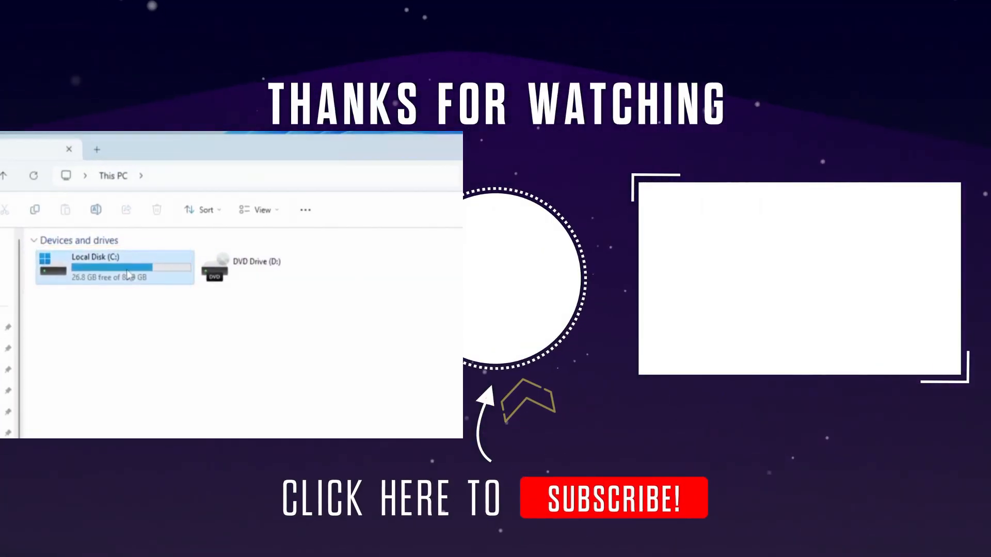
- Open Local Disk (C:) and bring up actions for the 18 GB VHD disk image file
double_click(114, 265)
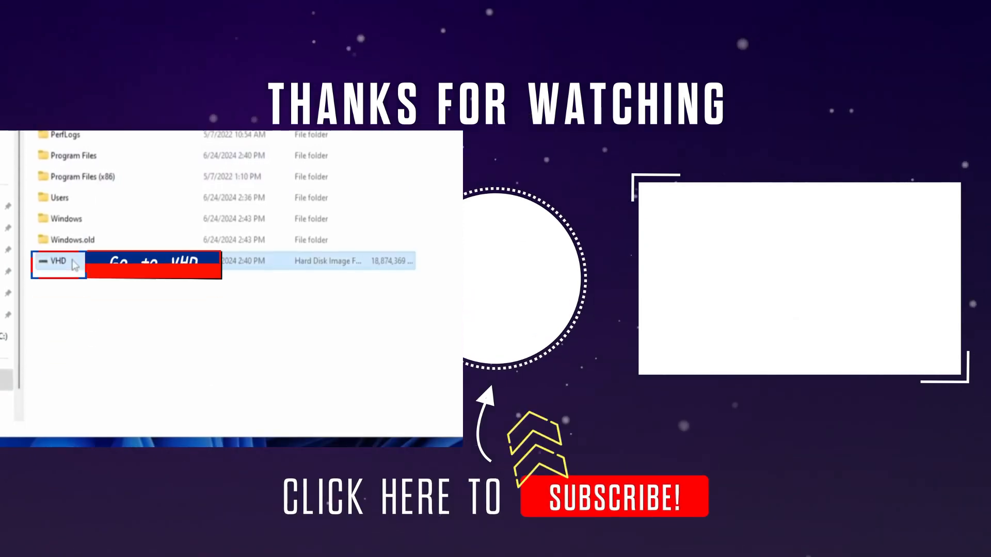
right_click(58, 263)
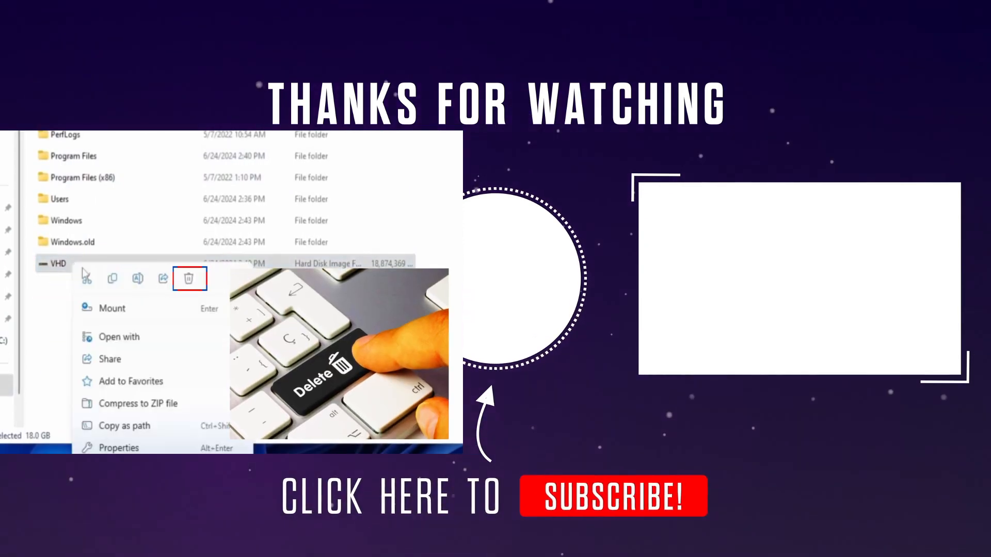